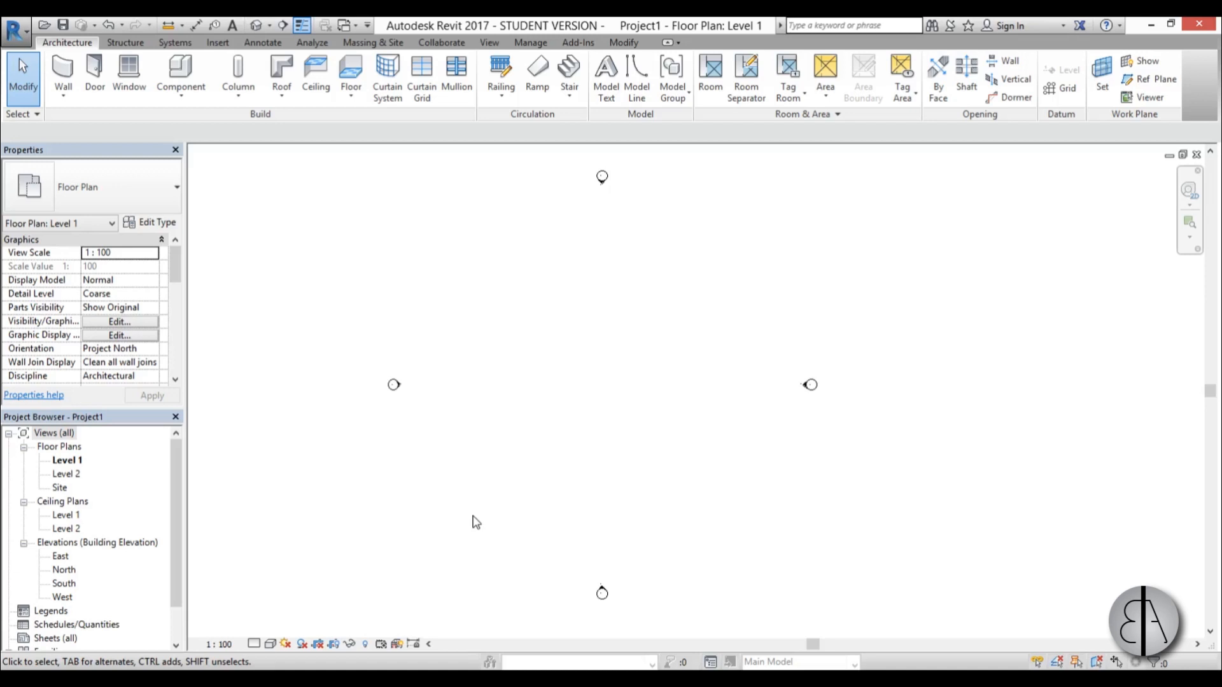
{"action": "mouse_move", "coordinate": [547, 496]}
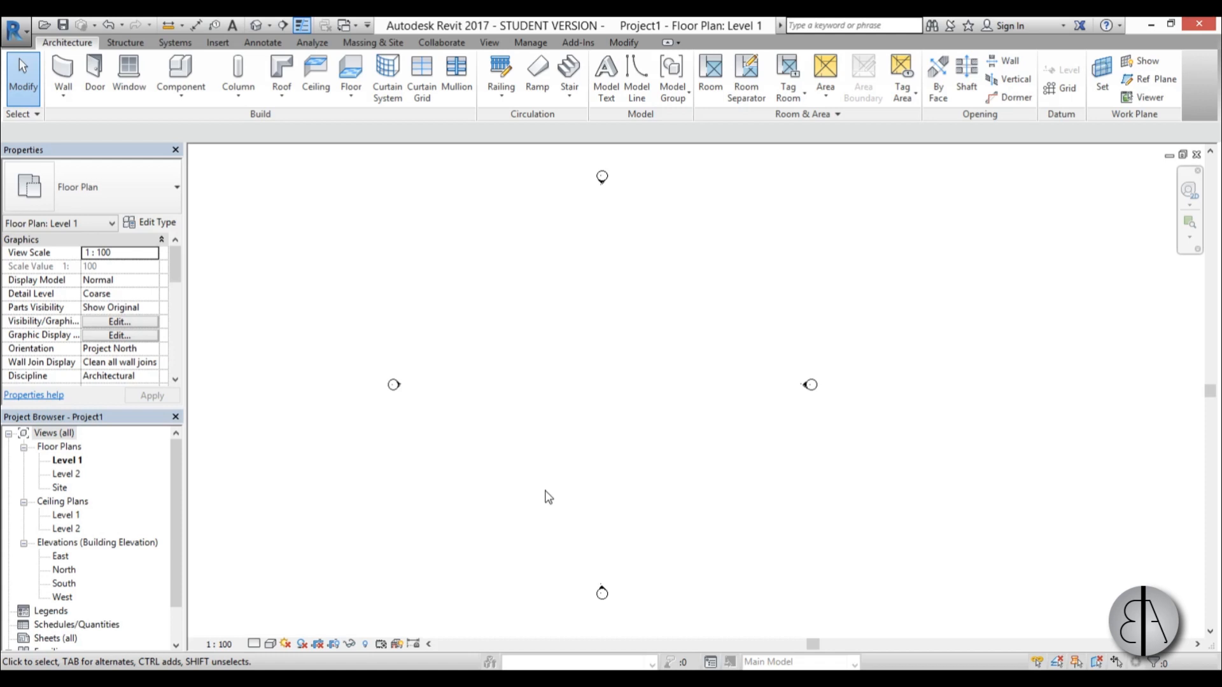
{"action": "mouse_move", "coordinate": [539, 393]}
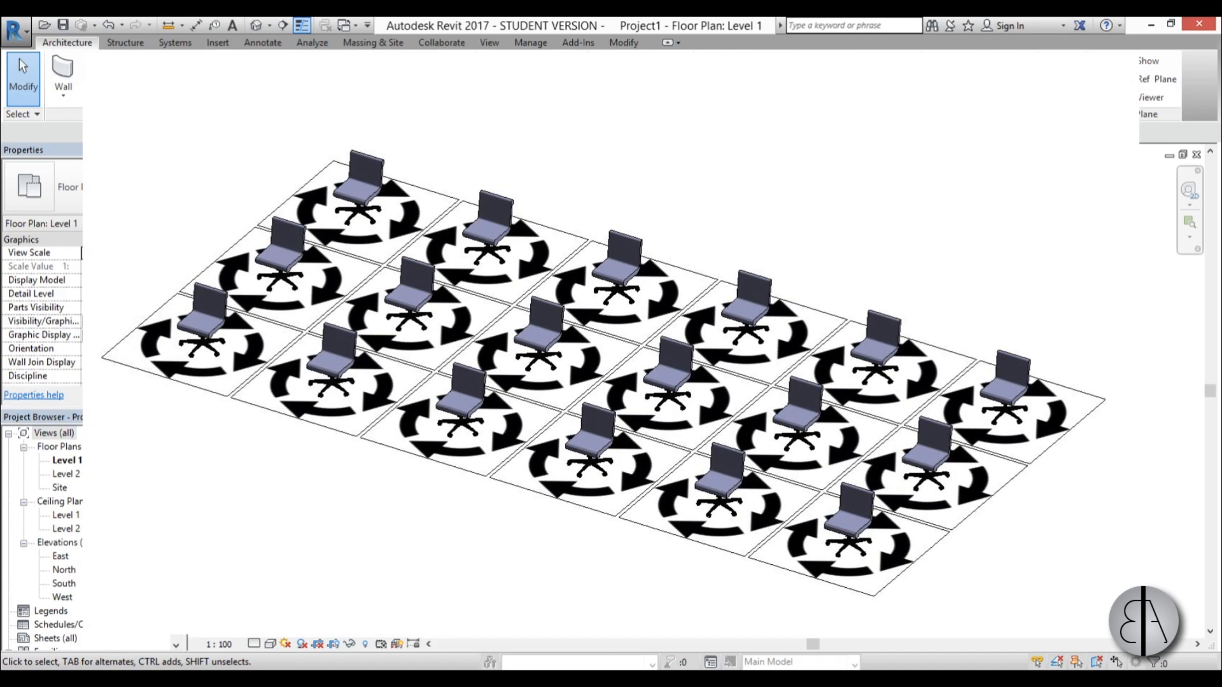
- Start placing a component and choose to load a new family from the library
{"action": "left_click", "coordinate": [179, 74]}
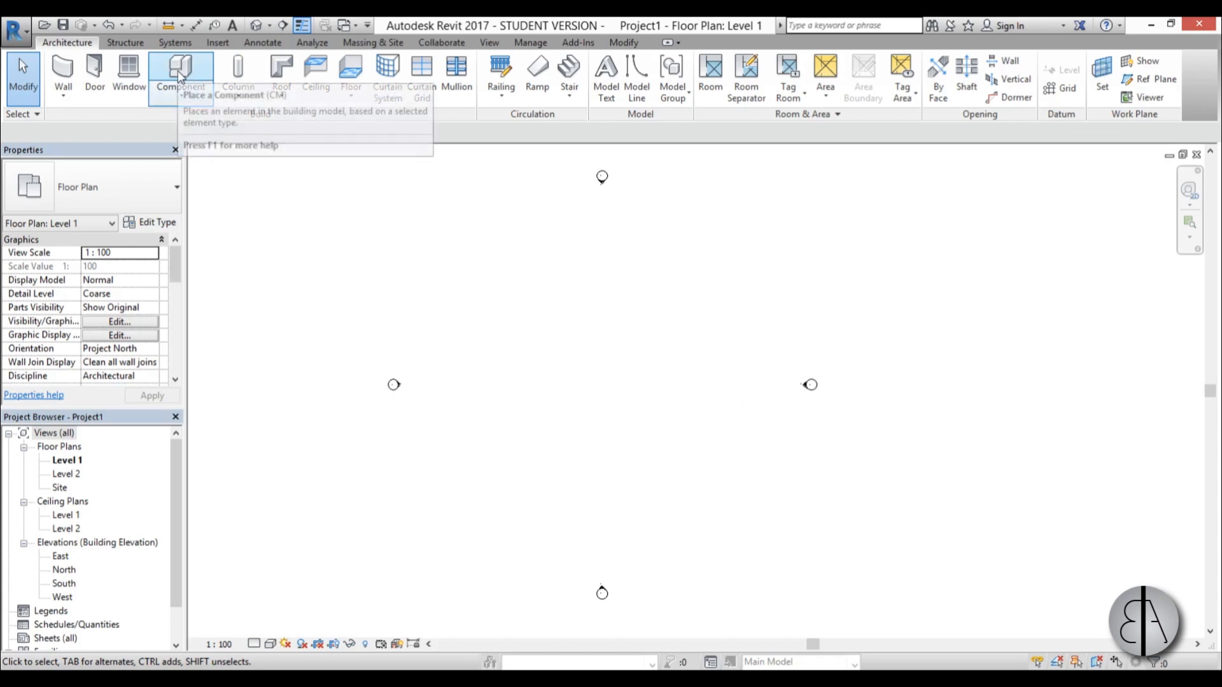
{"action": "left_click", "coordinate": [180, 73]}
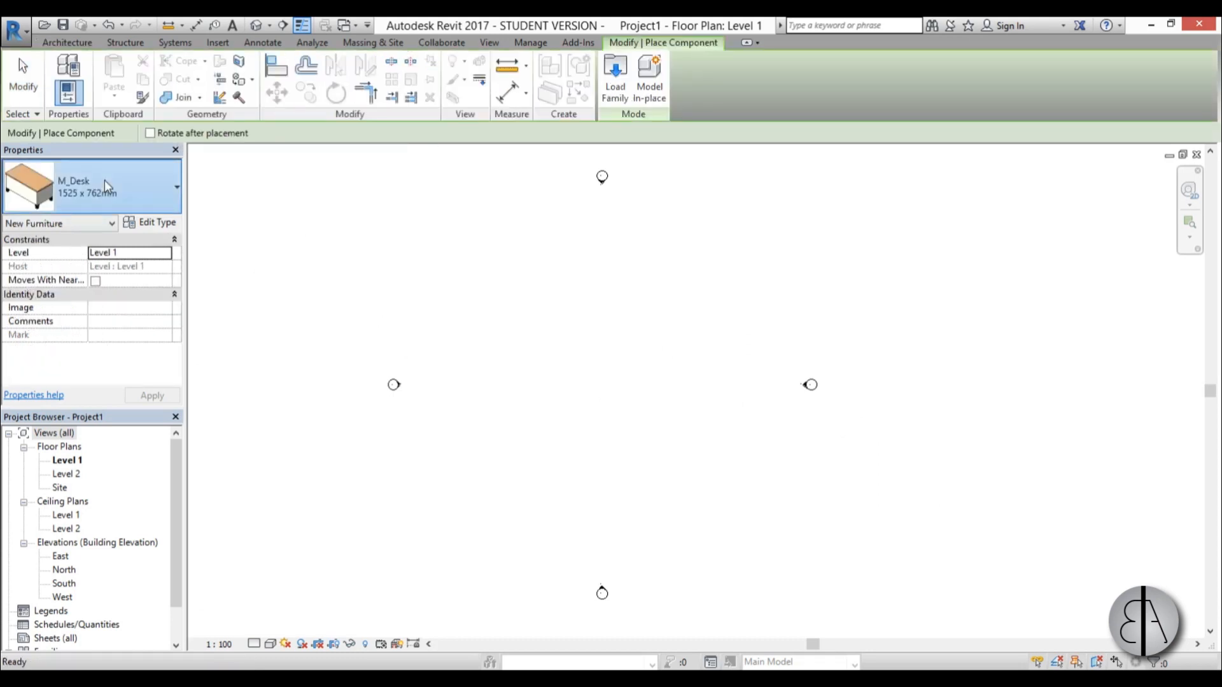
{"action": "left_click", "coordinate": [175, 186]}
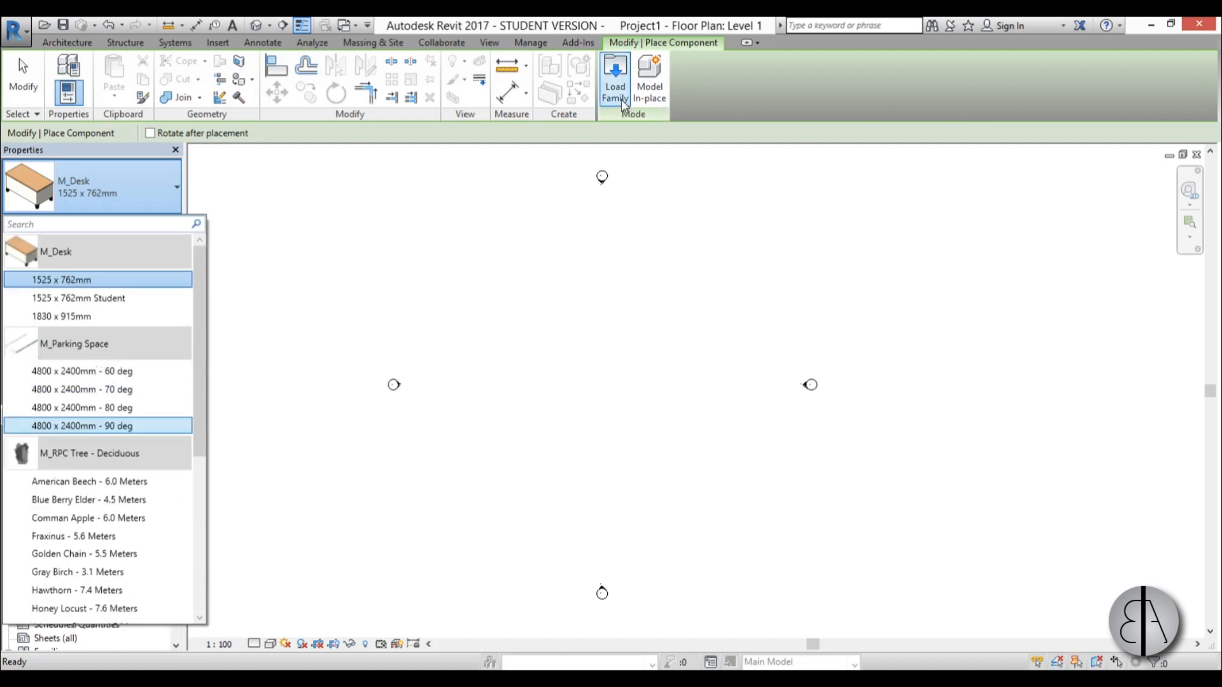
{"action": "left_click", "coordinate": [614, 78]}
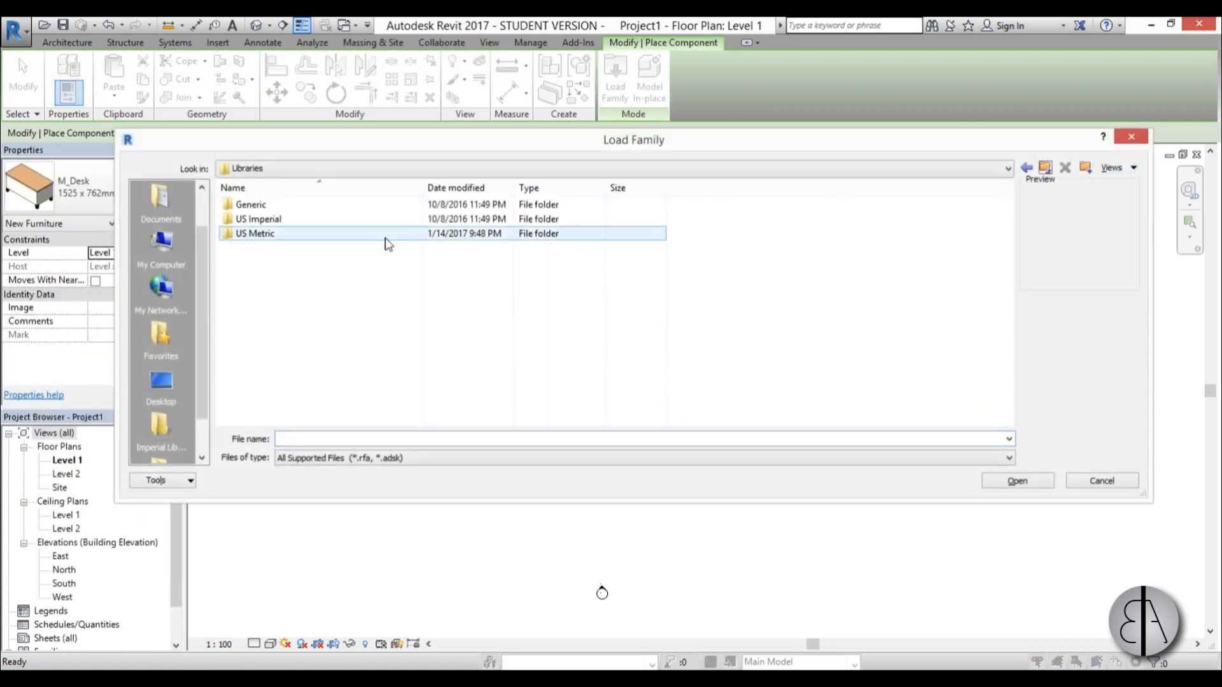
- Load M_Chair-Corbu from US Metric > Furniture > Seating and place the first chair on Level 1
{"action": "double_click", "coordinate": [254, 233]}
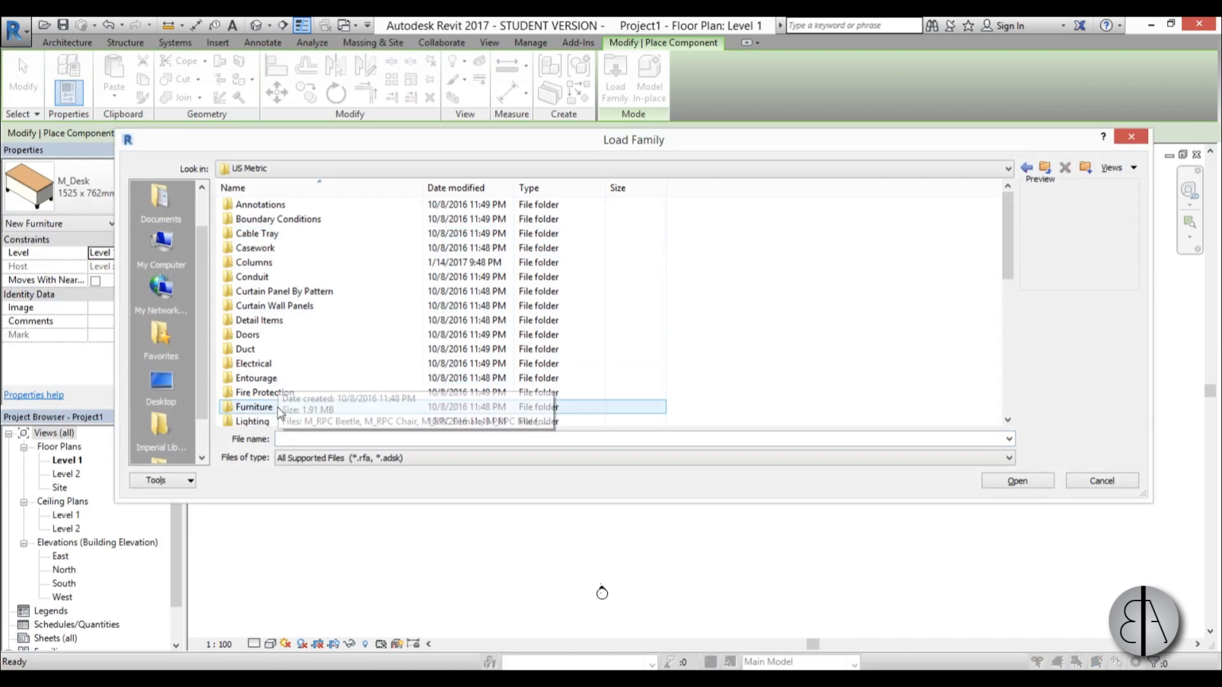
{"action": "double_click", "coordinate": [253, 407]}
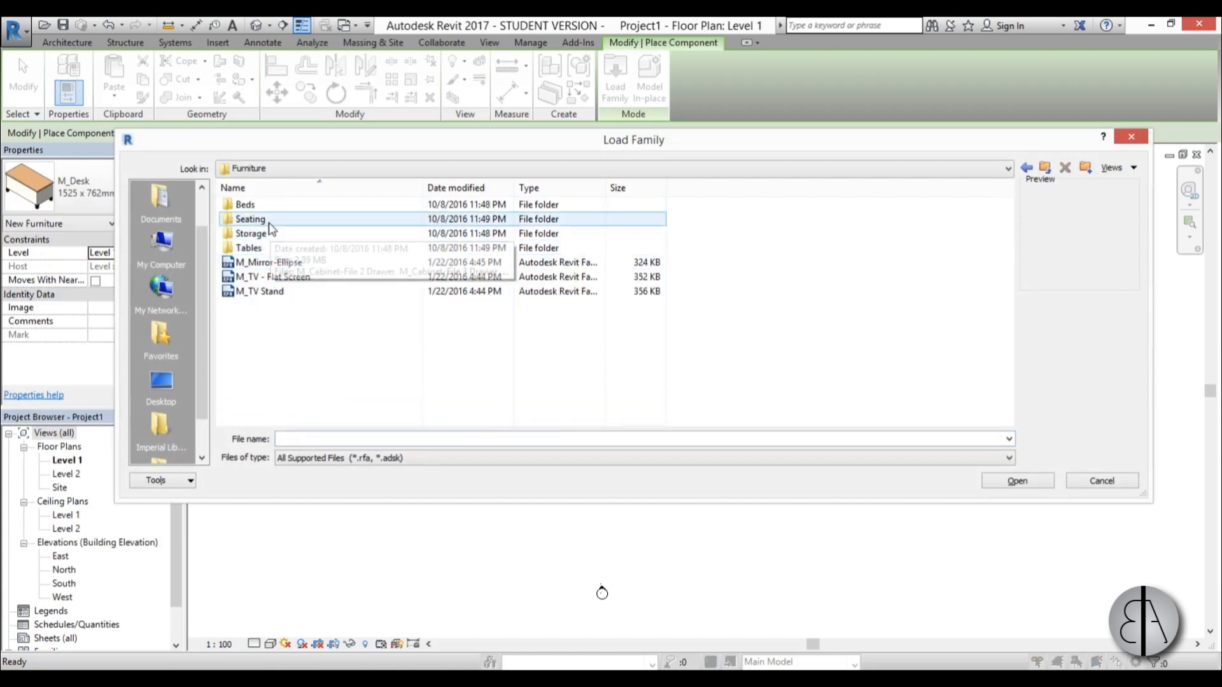
{"action": "double_click", "coordinate": [251, 219]}
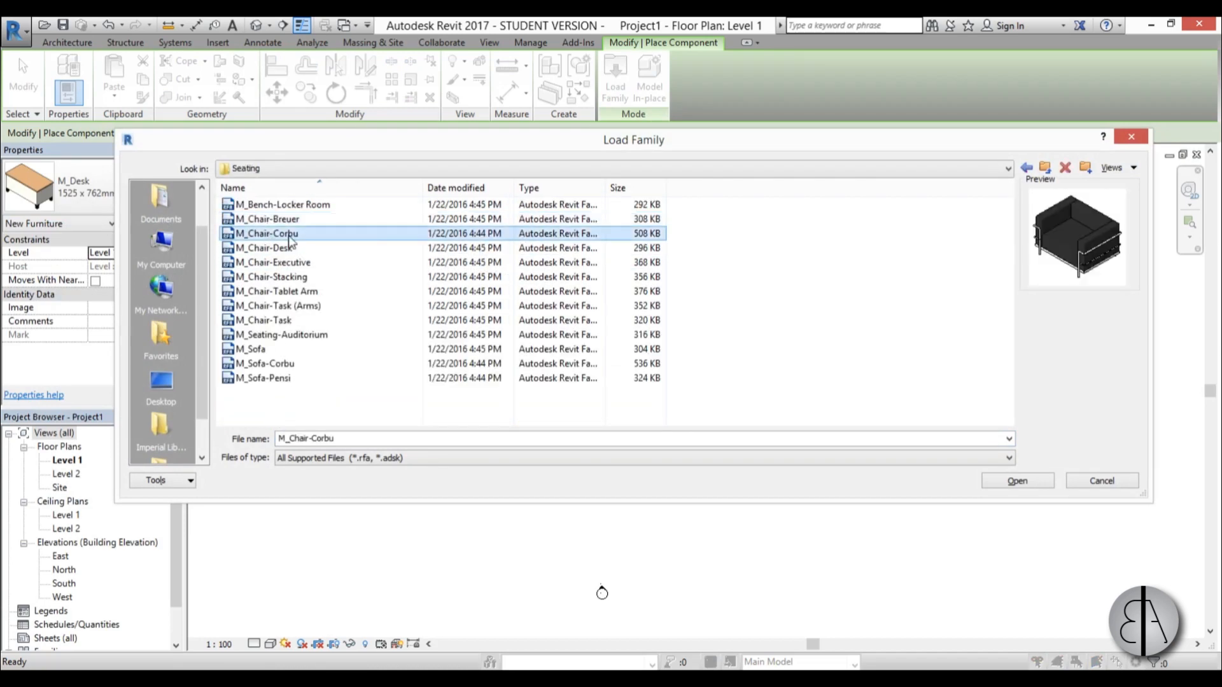
{"action": "left_click", "coordinate": [1015, 480]}
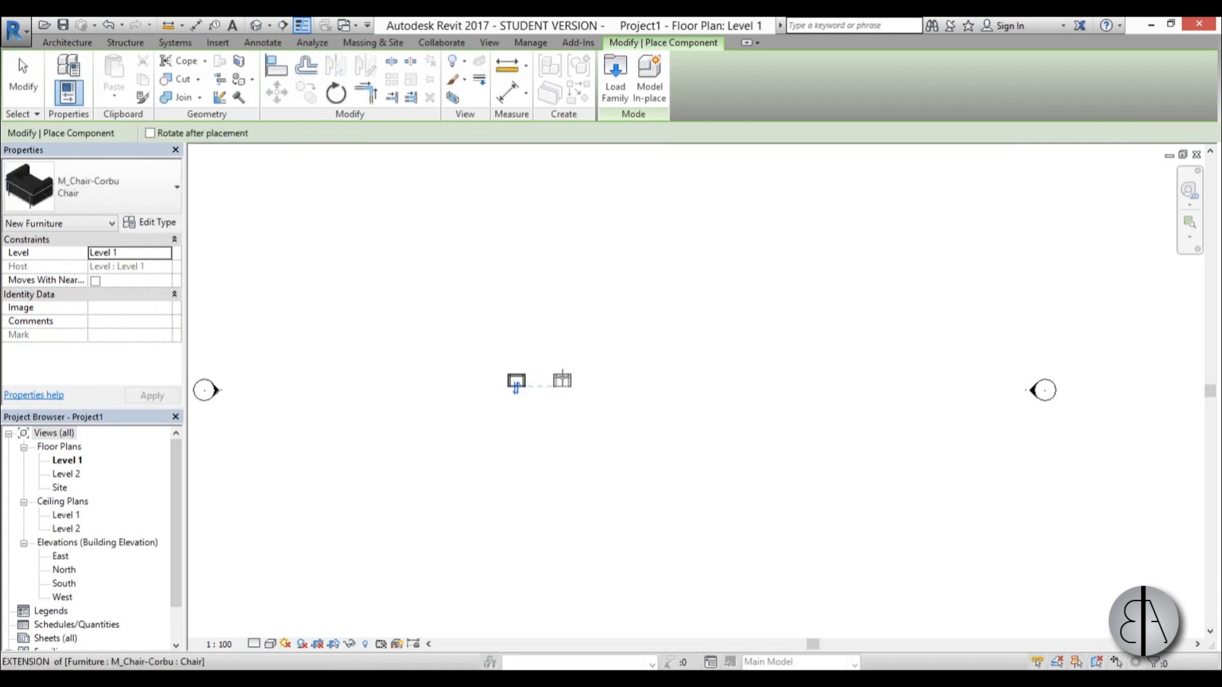
{"action": "left_click", "coordinate": [717, 380]}
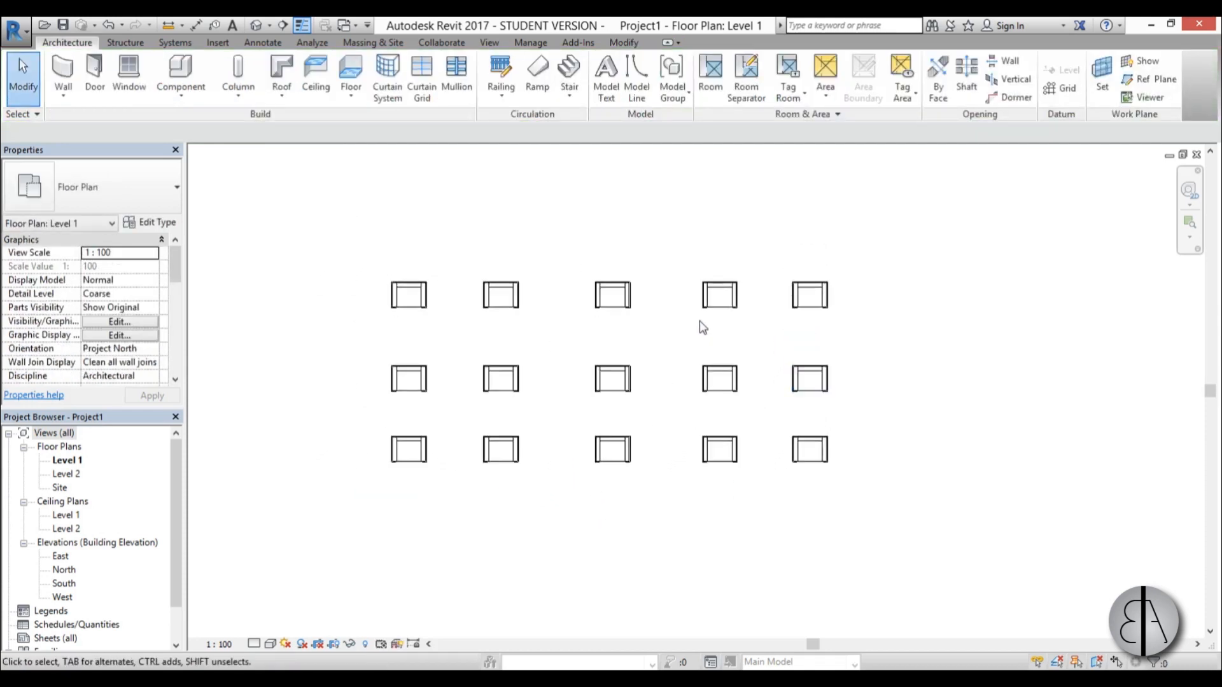
{"action": "left_click", "coordinate": [719, 294]}
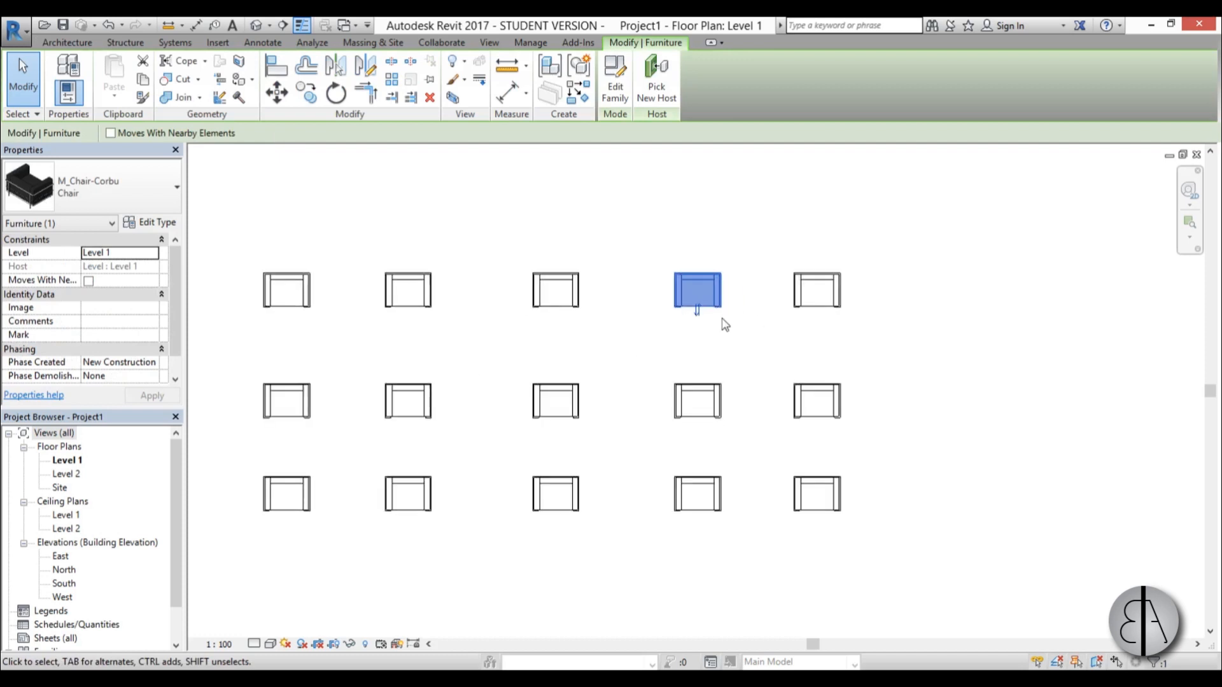
{"action": "left_click", "coordinate": [335, 91]}
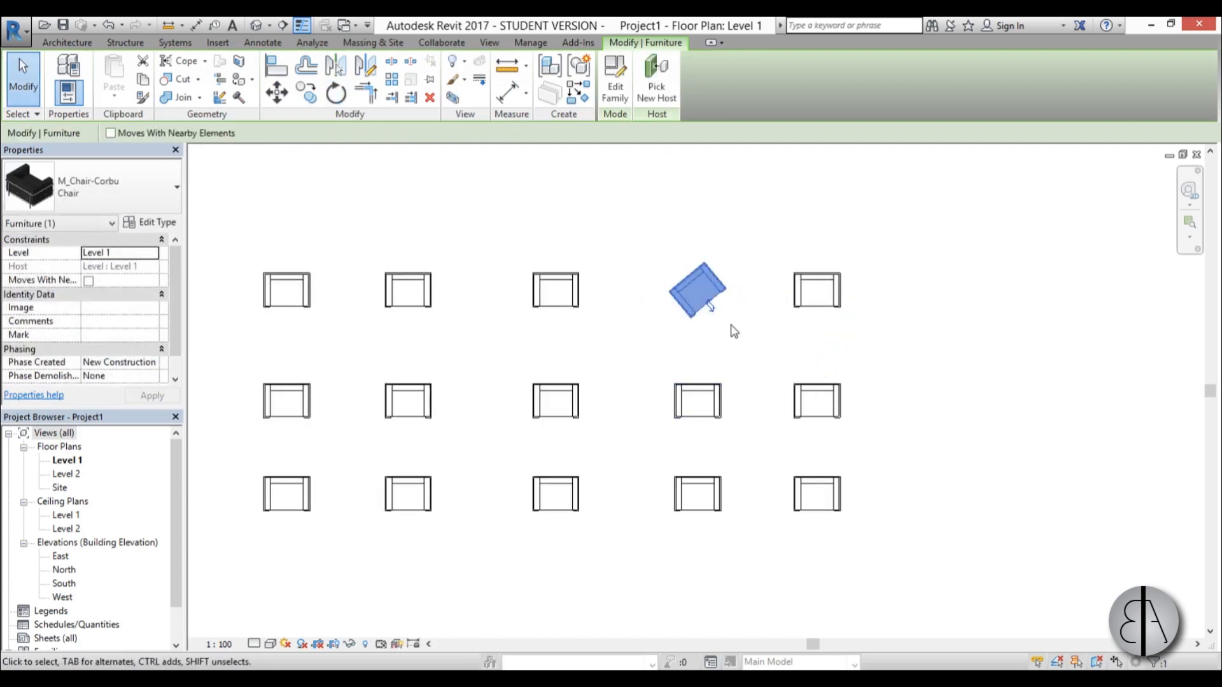
{"action": "left_click", "coordinate": [650, 261]}
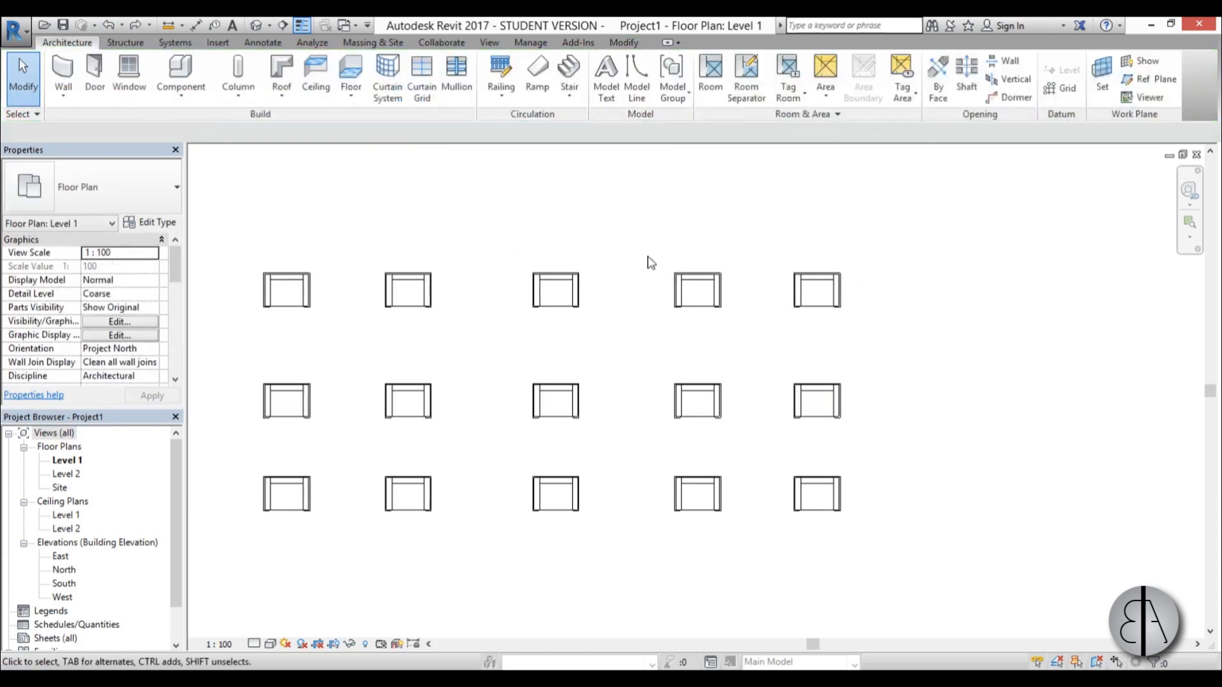
{"action": "left_click", "coordinate": [816, 472]}
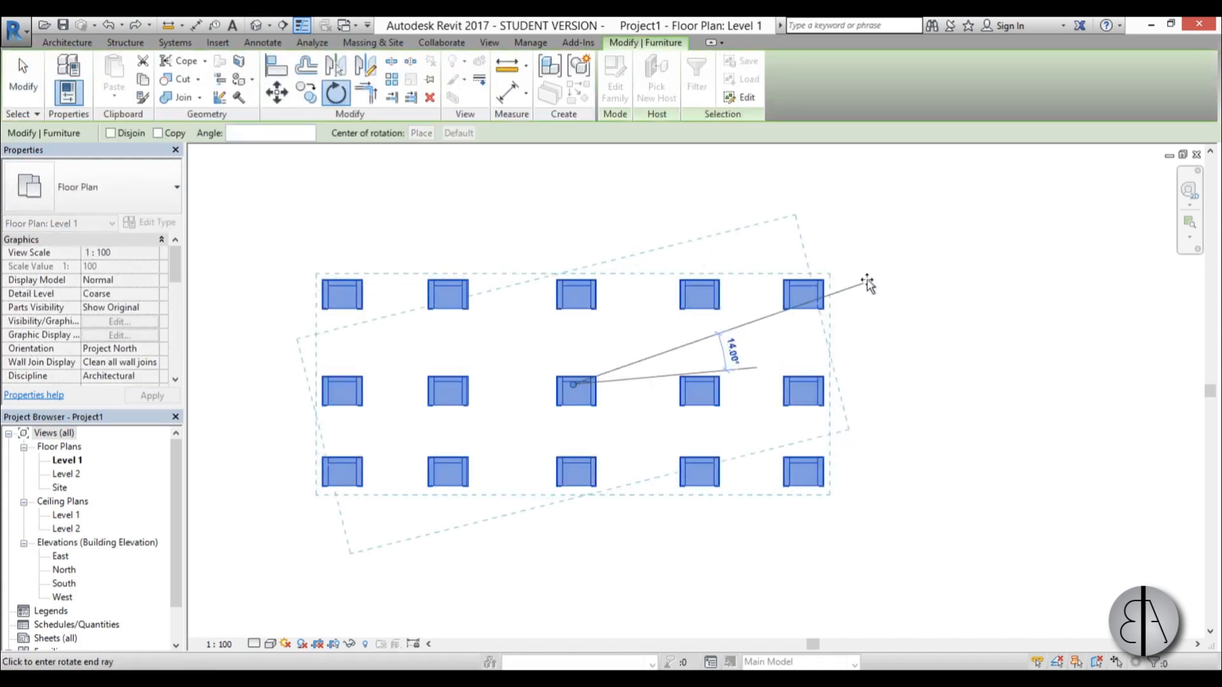
{"action": "mouse_move", "coordinate": [891, 332]}
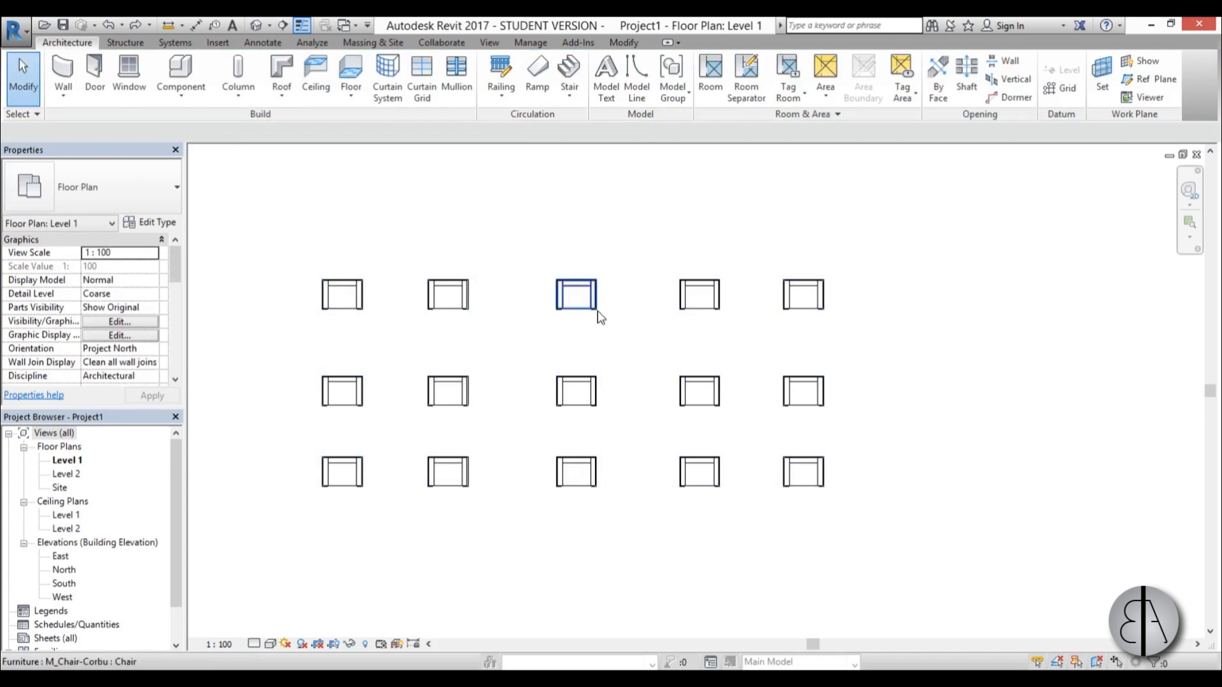
{"action": "mouse_move", "coordinate": [562, 322]}
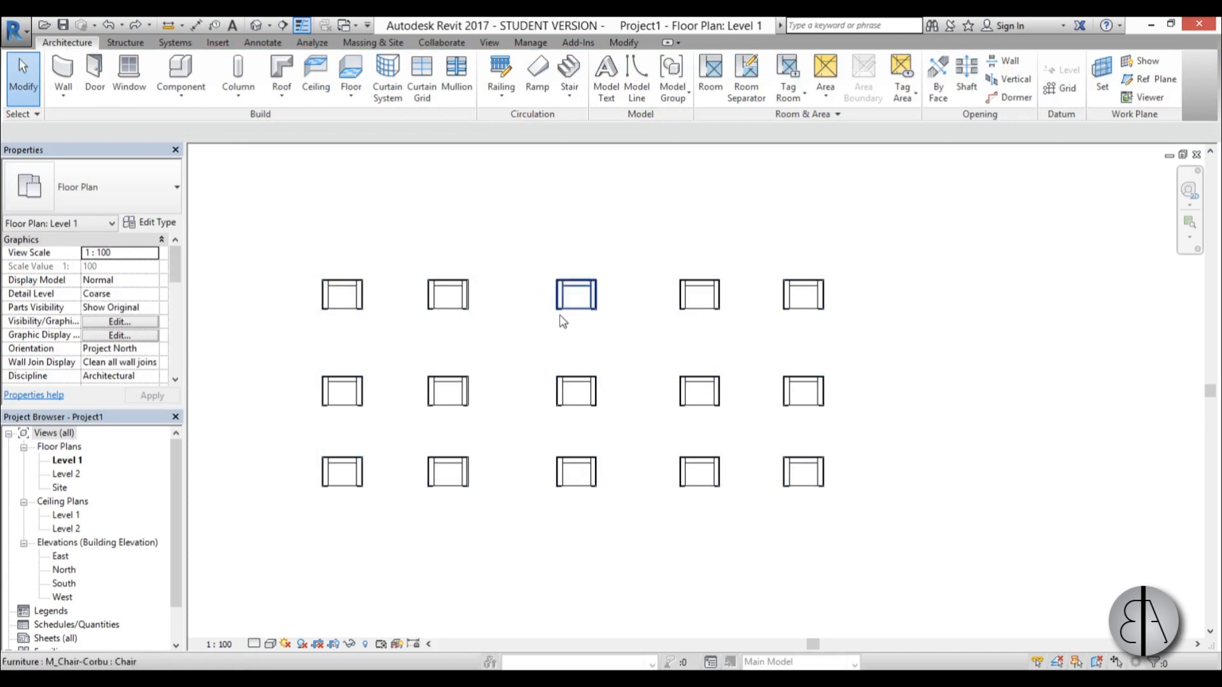
- Launch Dynamo from the Manage tab's Visual Programming panel
{"action": "left_click", "coordinate": [577, 331]}
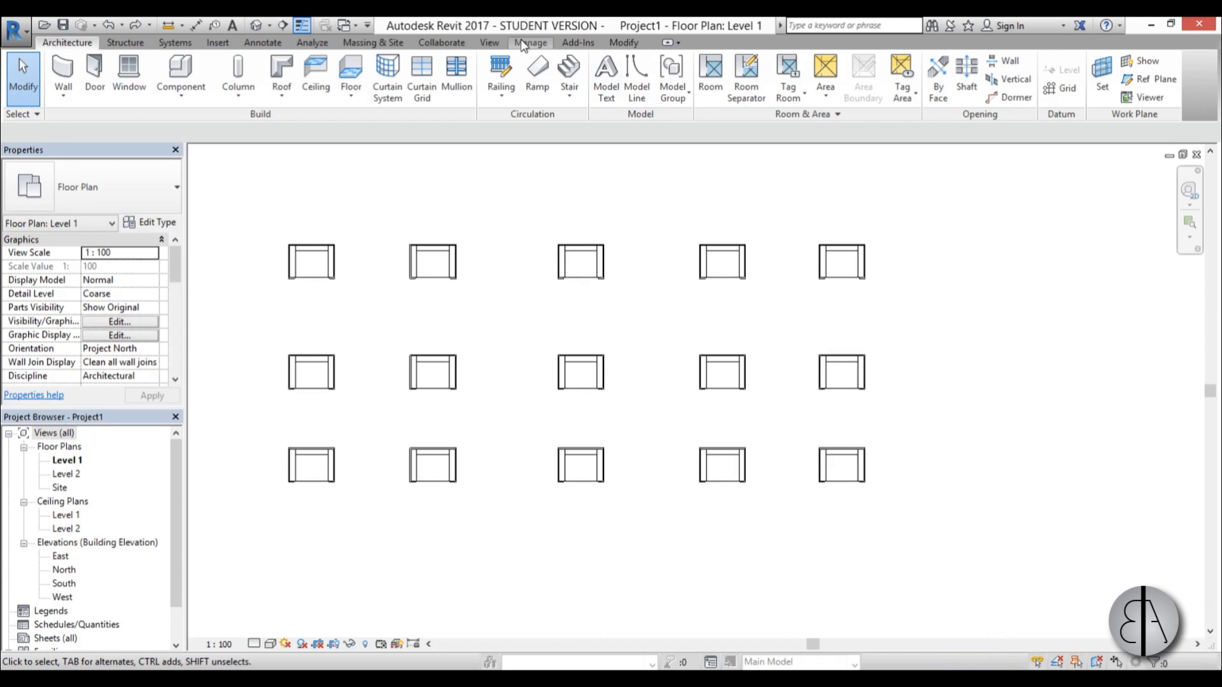
{"action": "left_click", "coordinate": [529, 42]}
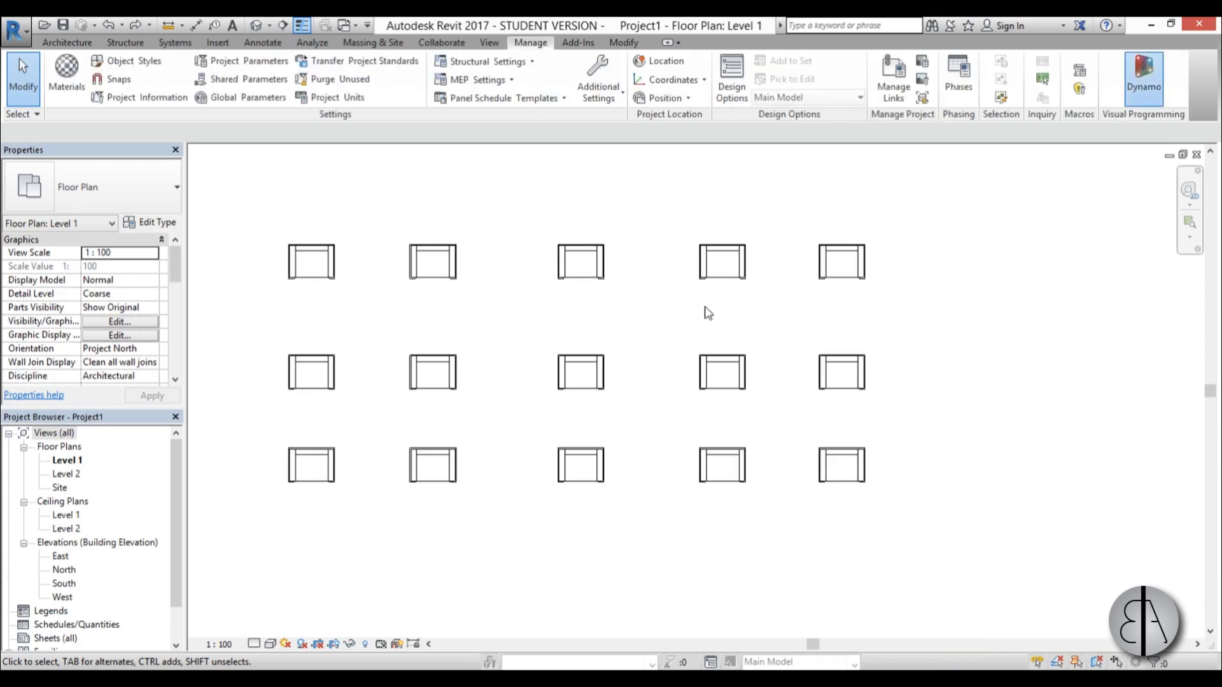
{"action": "left_click", "coordinate": [1143, 78]}
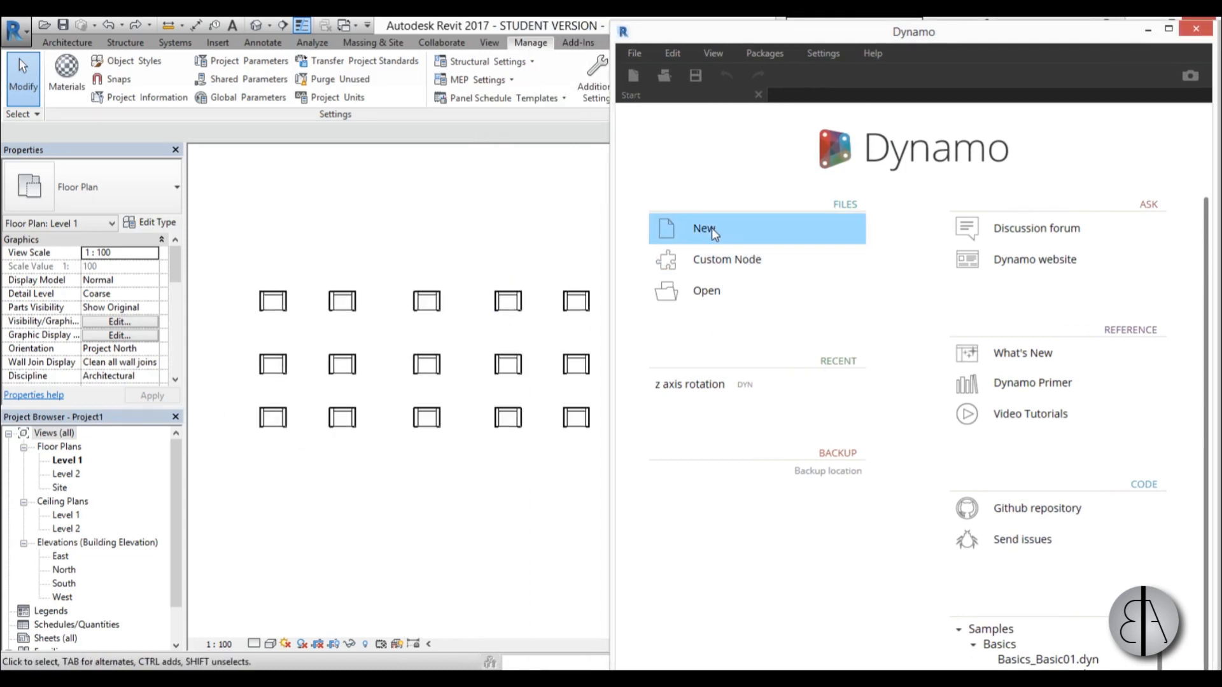
{"action": "left_click", "coordinate": [704, 227]}
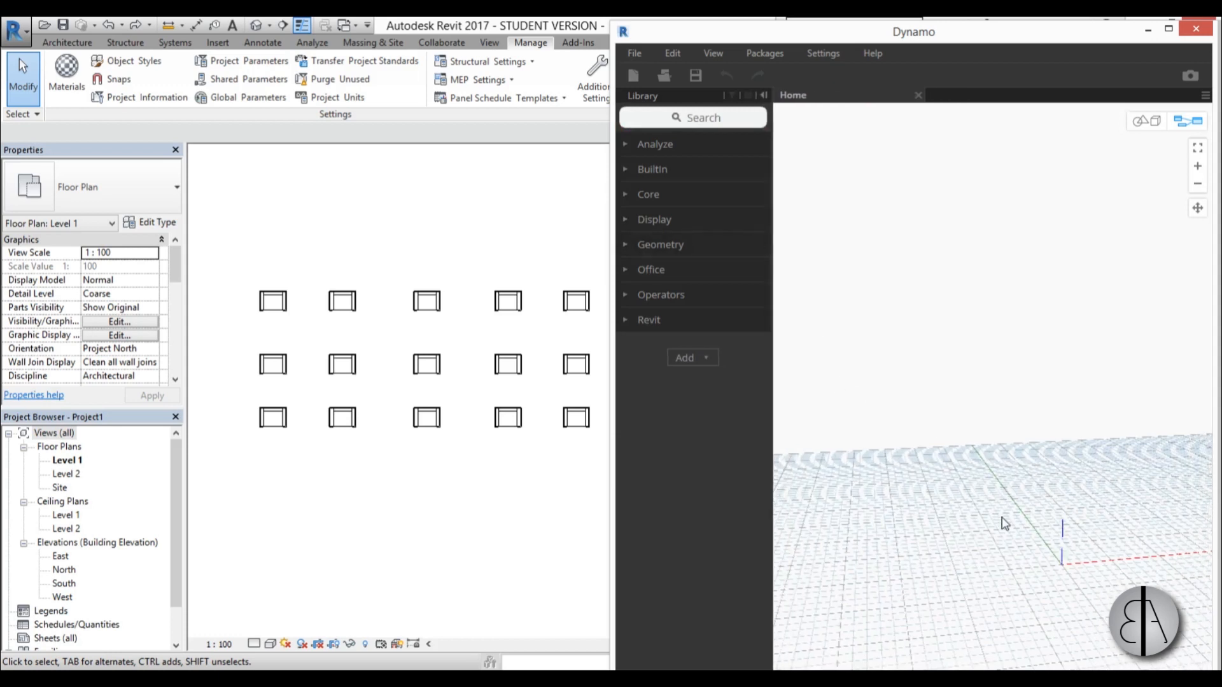
{"action": "mouse_move", "coordinate": [962, 477]}
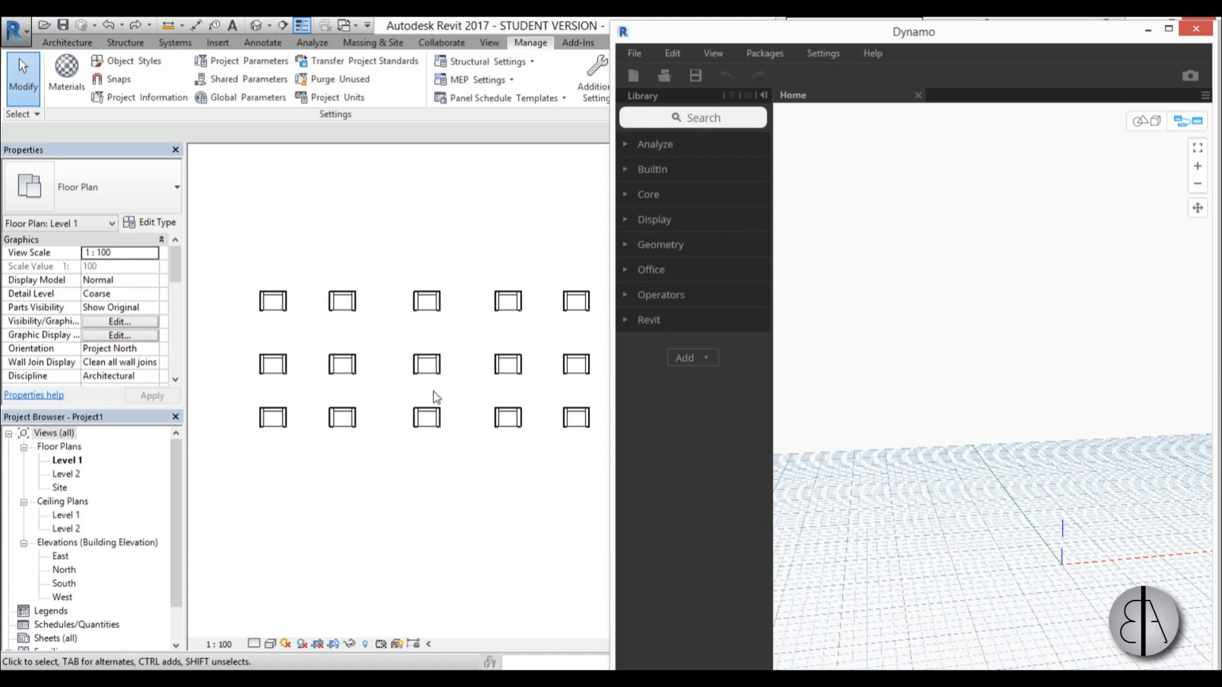
{"action": "mouse_move", "coordinate": [404, 460]}
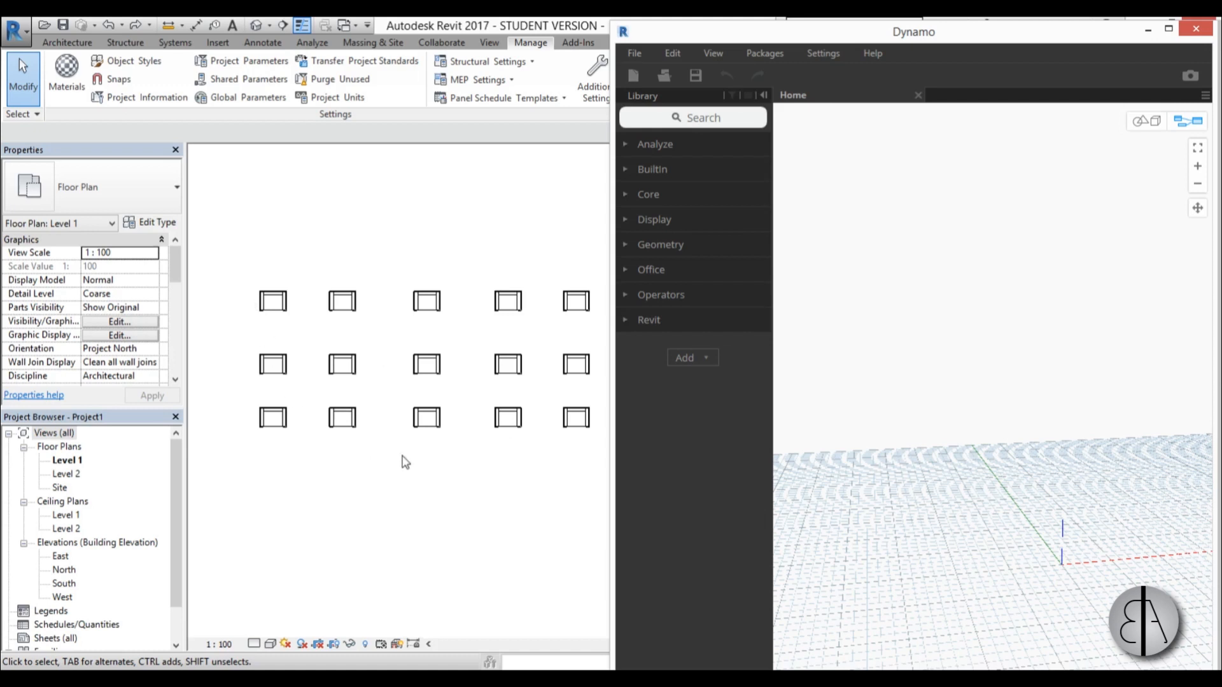
{"action": "mouse_move", "coordinate": [297, 326]}
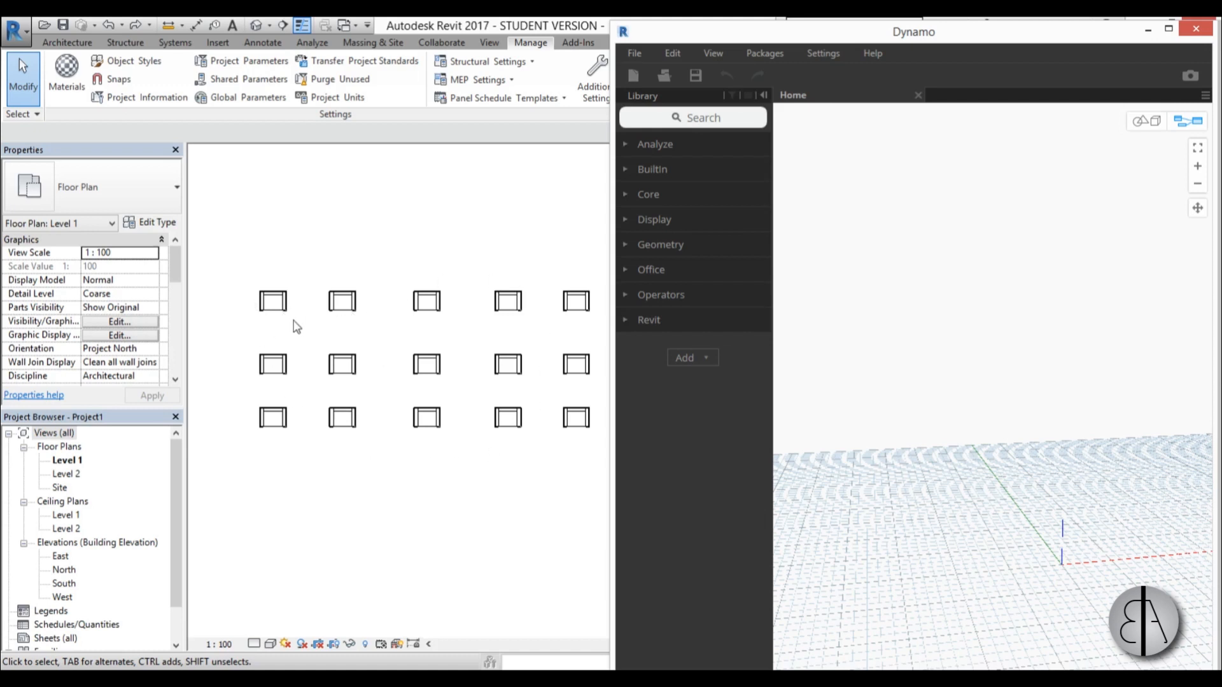
{"action": "mouse_move", "coordinate": [523, 387]}
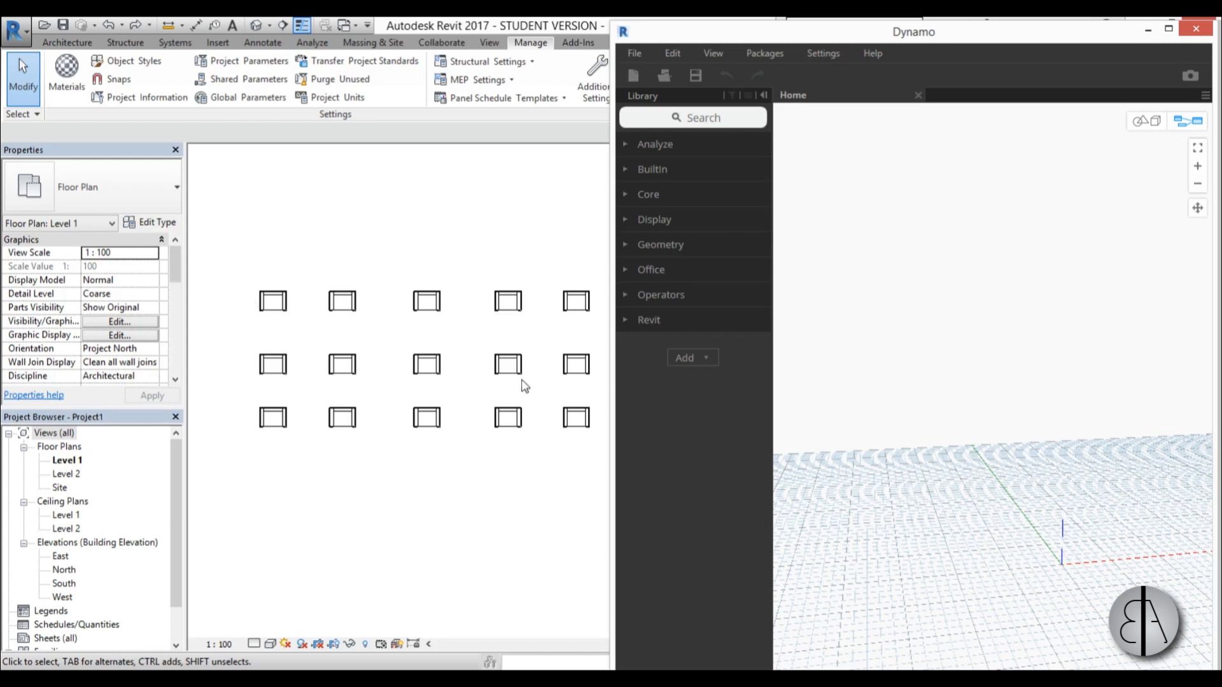
{"action": "mouse_move", "coordinate": [521, 373]}
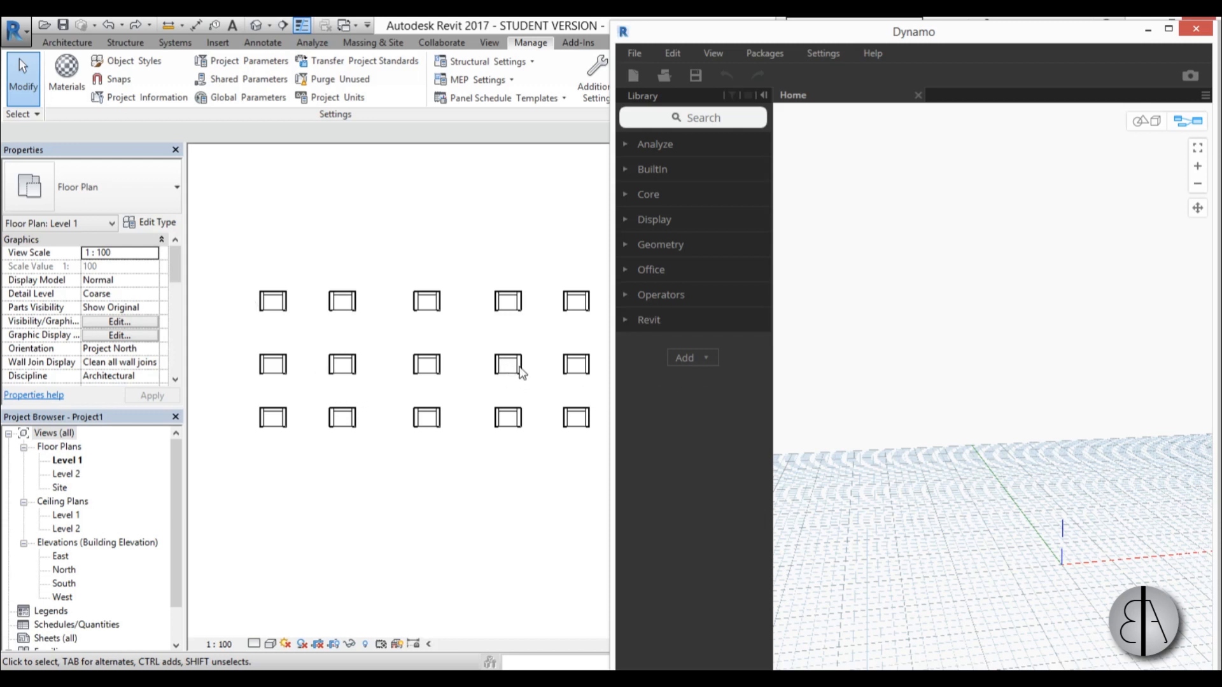
{"action": "mouse_move", "coordinate": [411, 374]}
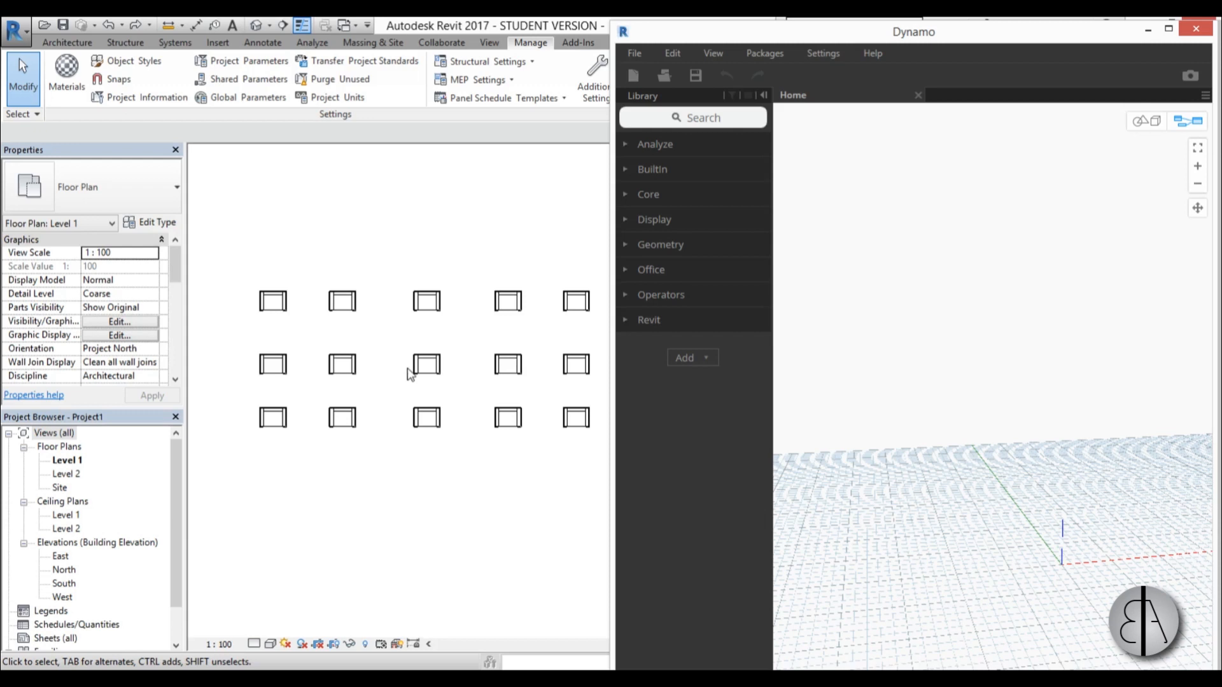
{"action": "mouse_move", "coordinate": [446, 368]}
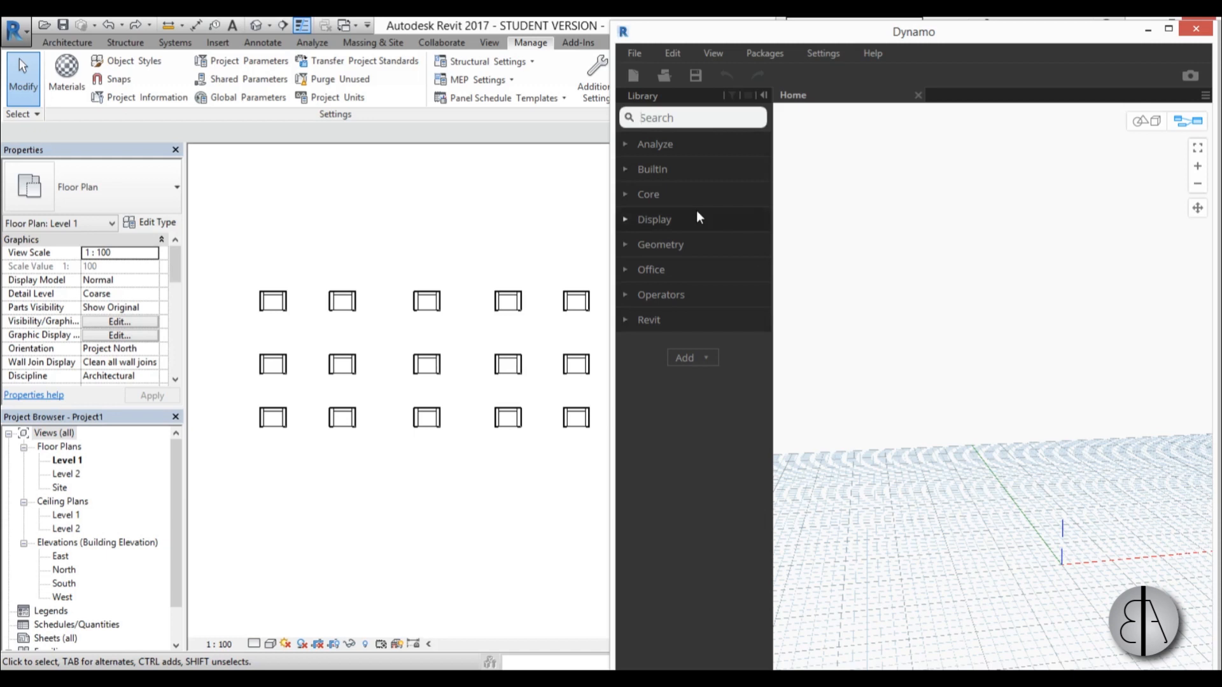
- Search the Dynamo library for 'rotate' to find the FamilyInstance SetRotation node
{"action": "type", "text": "rot"}
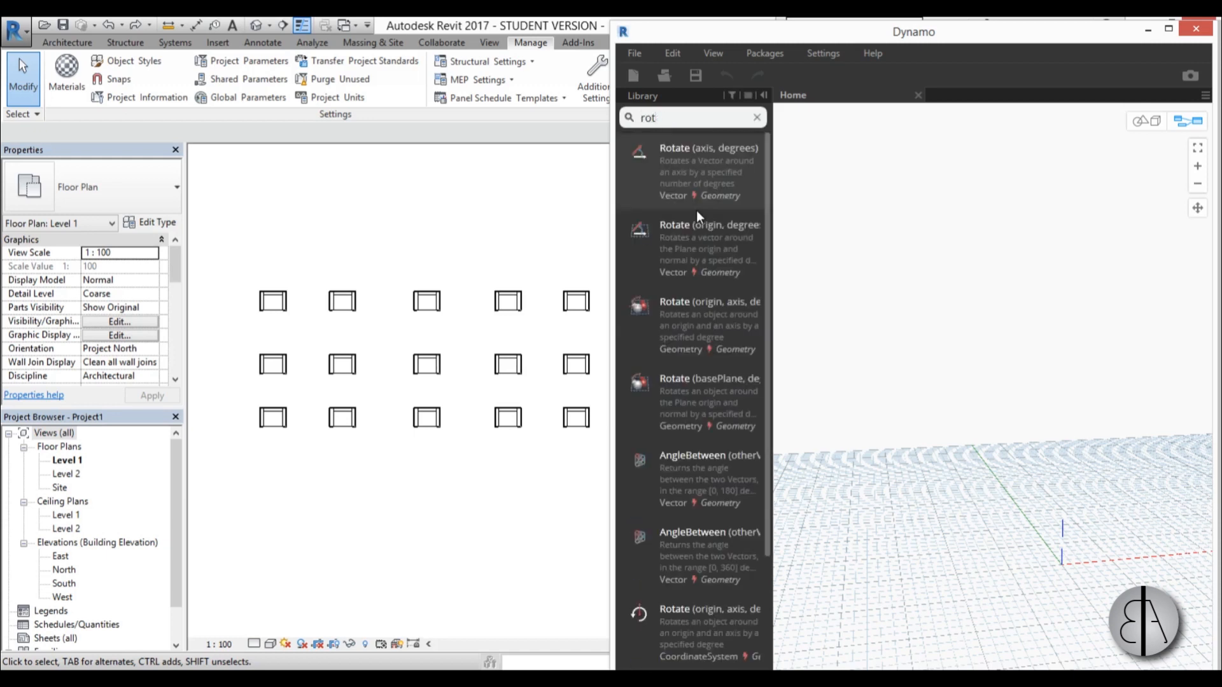
{"action": "type", "text": "ate"}
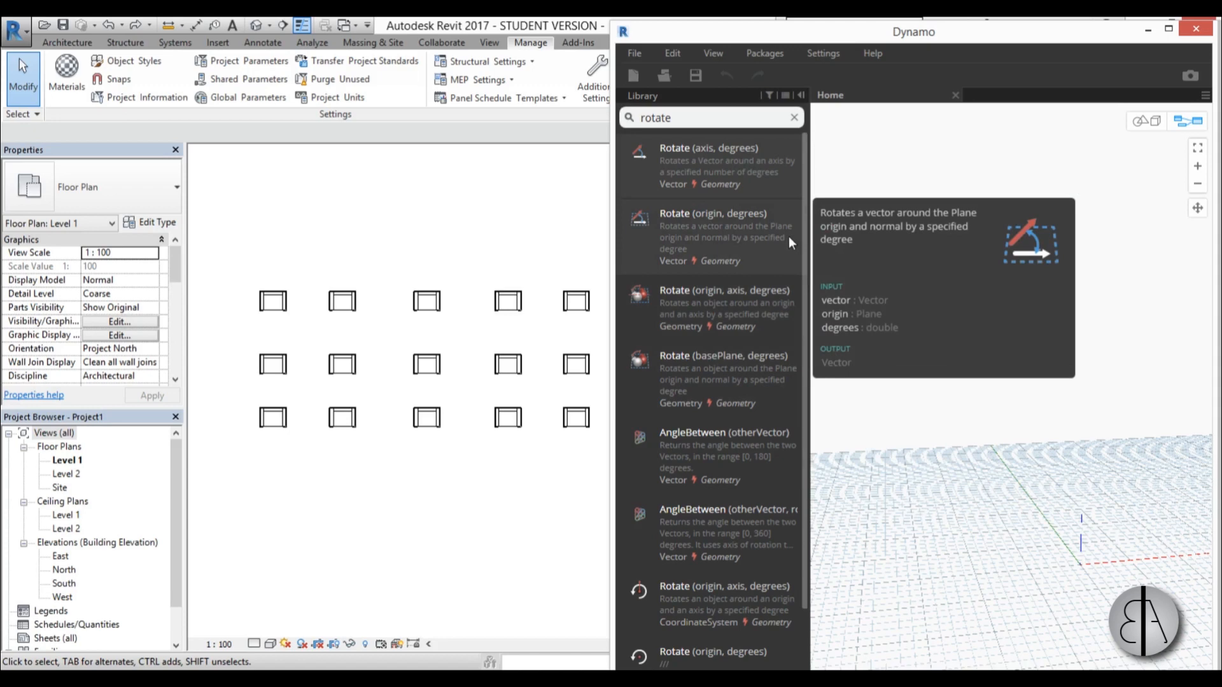
{"action": "scroll", "scroll_direction": "down", "scroll_amount": 3}
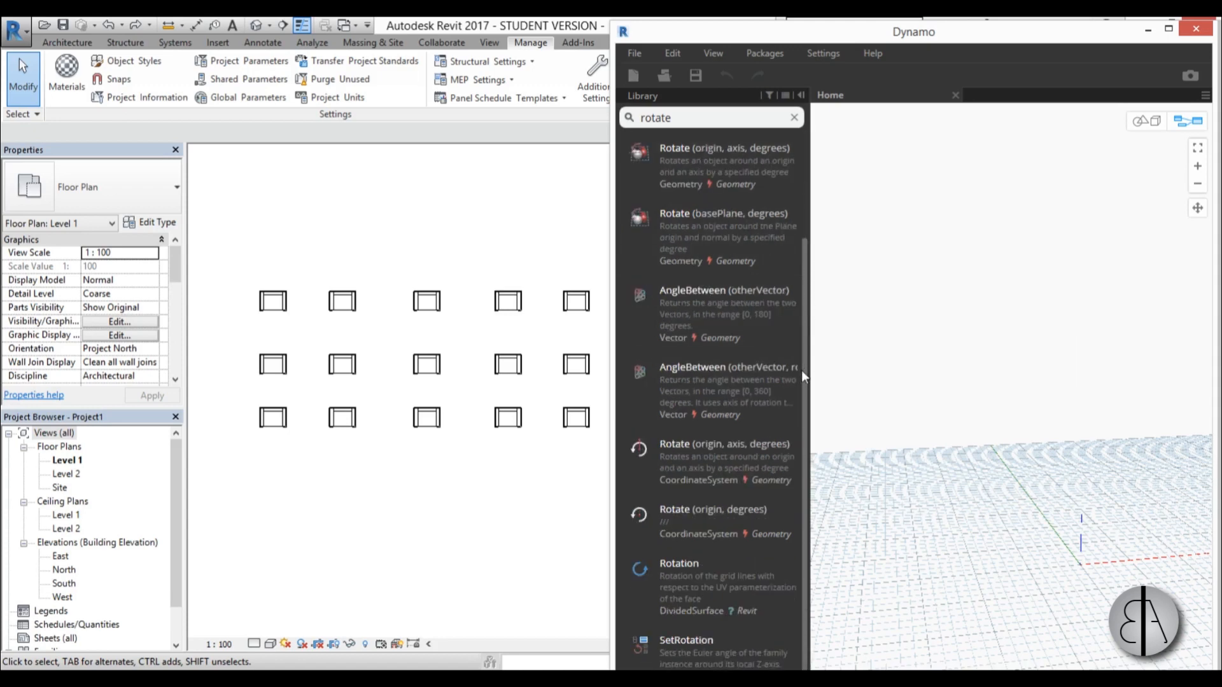
{"action": "mouse_move", "coordinate": [678, 562]}
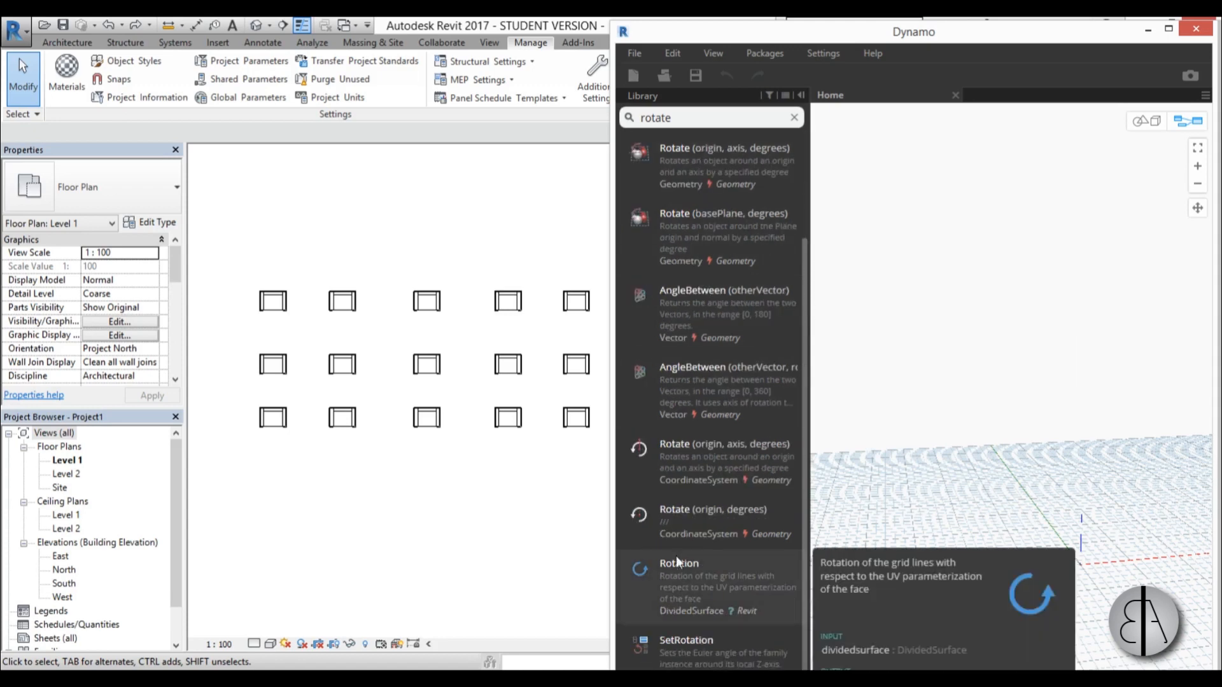
{"action": "mouse_move", "coordinate": [683, 463]}
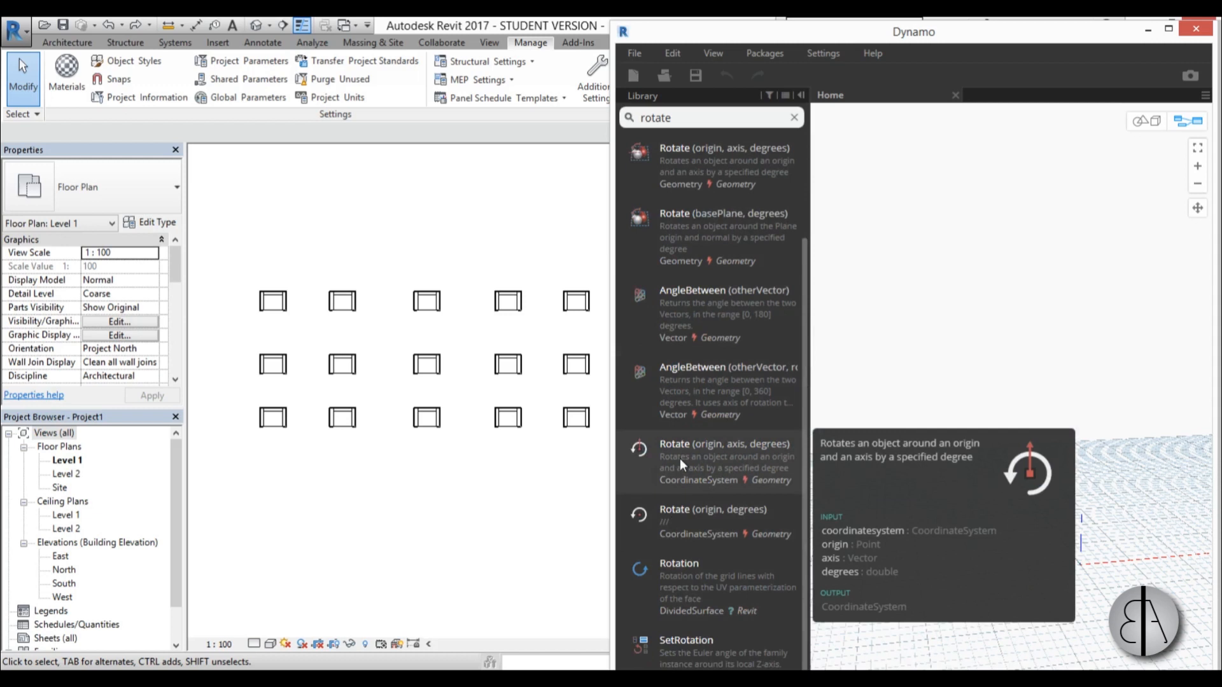
{"action": "mouse_move", "coordinate": [705, 401]}
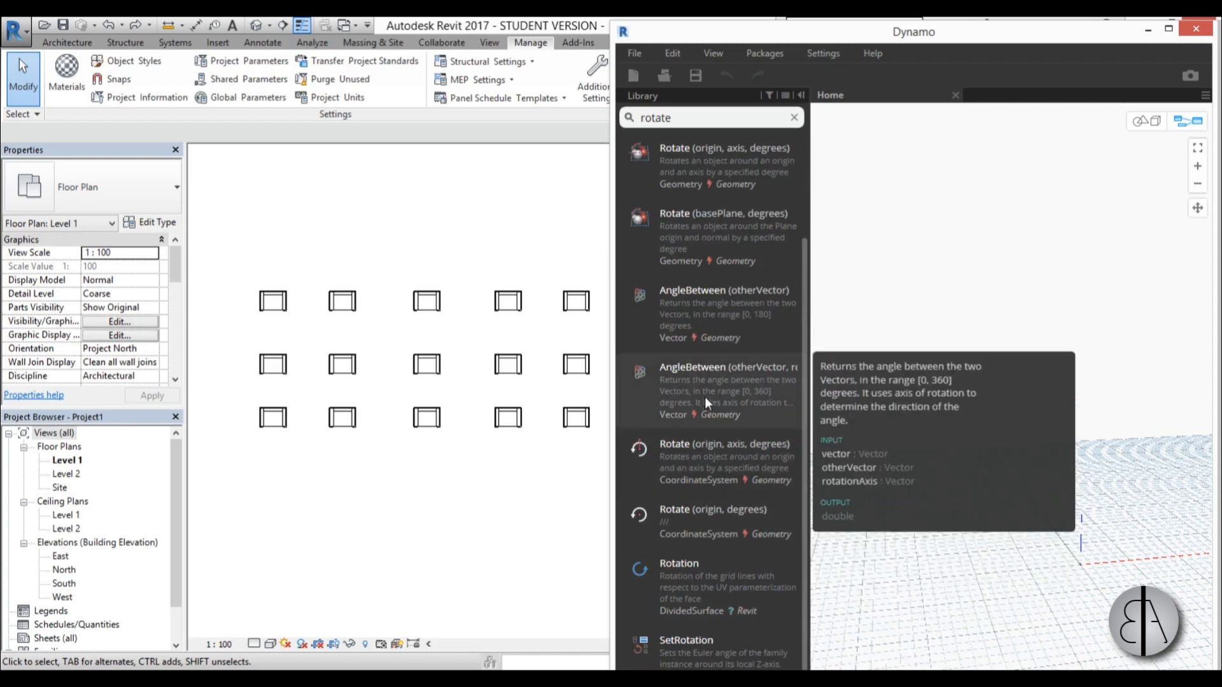
{"action": "scroll", "scroll_direction": "down", "scroll_amount": 3}
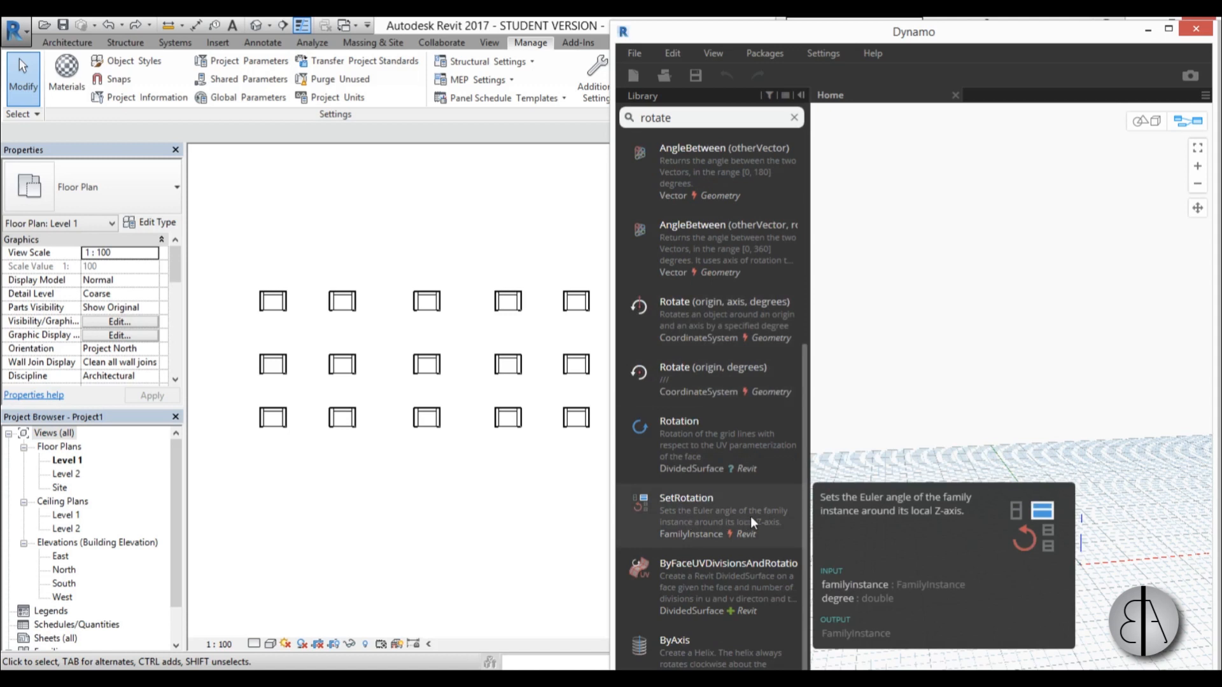
{"action": "mouse_move", "coordinate": [888, 519]}
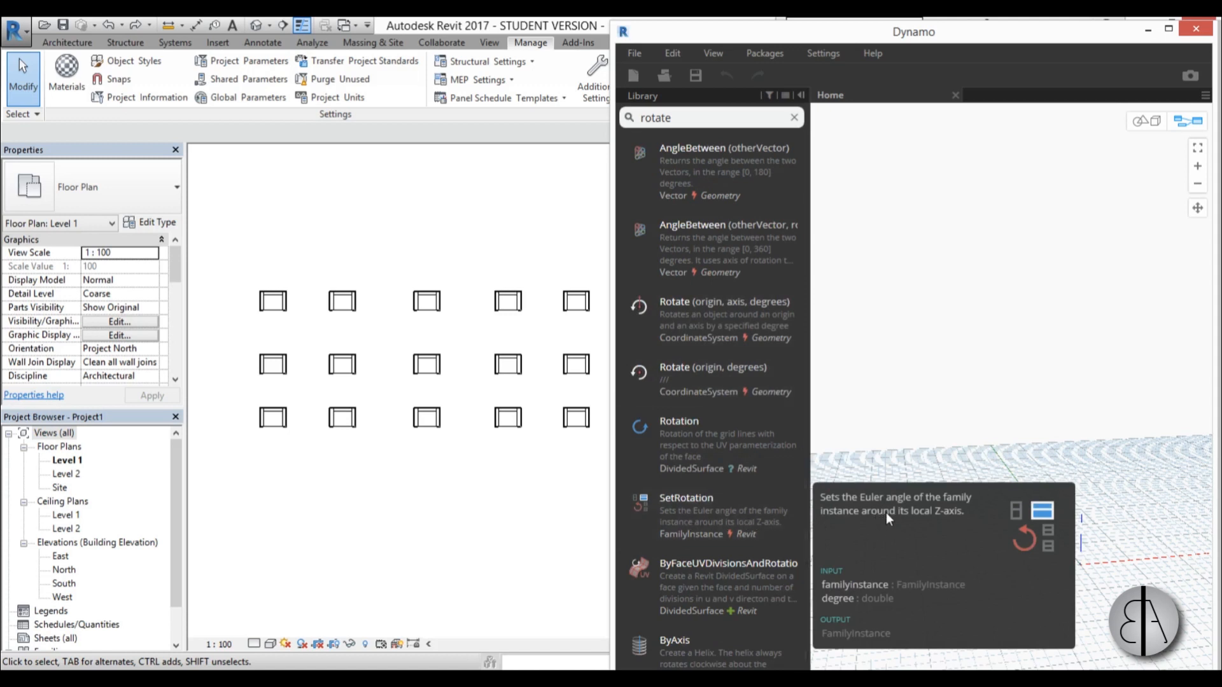
{"action": "mouse_move", "coordinate": [911, 524]}
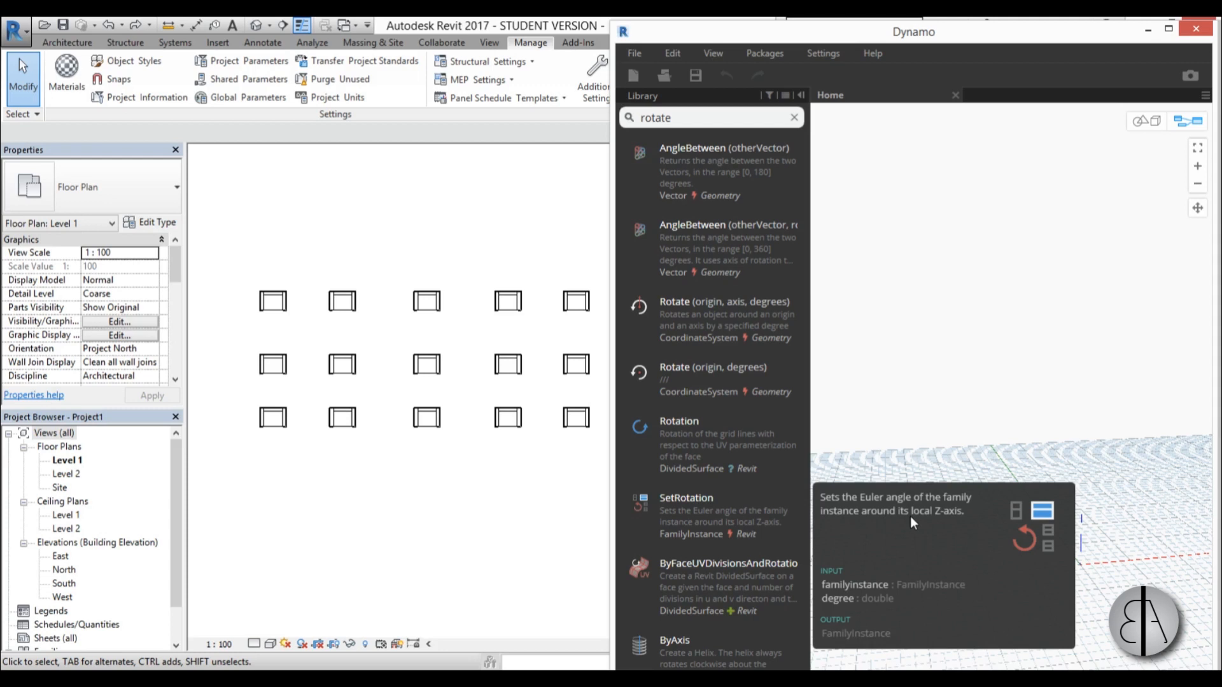
{"action": "mouse_move", "coordinate": [939, 522]}
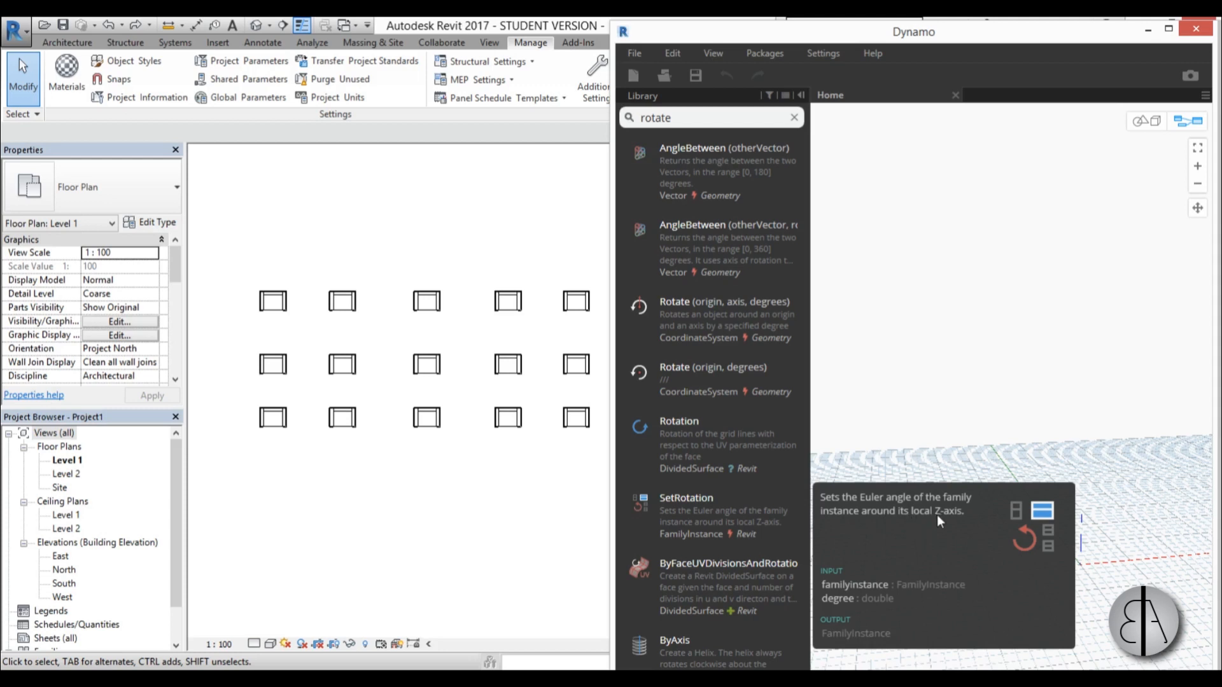
{"action": "mouse_move", "coordinate": [662, 518]}
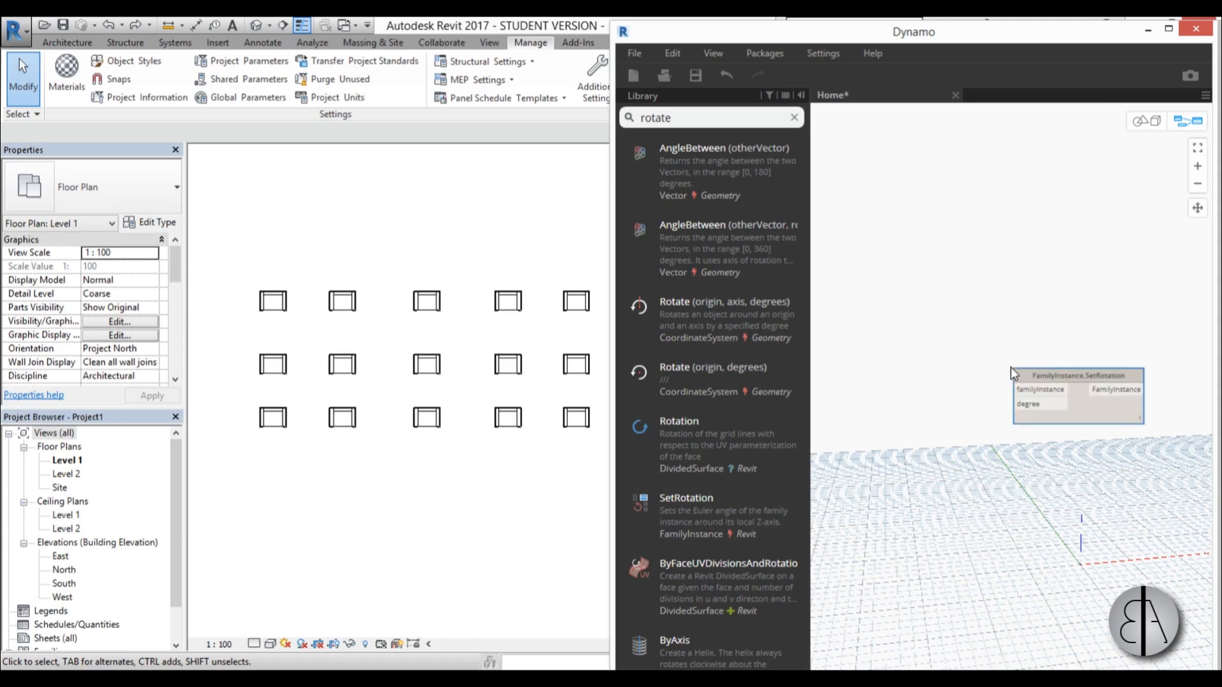
{"action": "left_click", "coordinate": [1075, 393]}
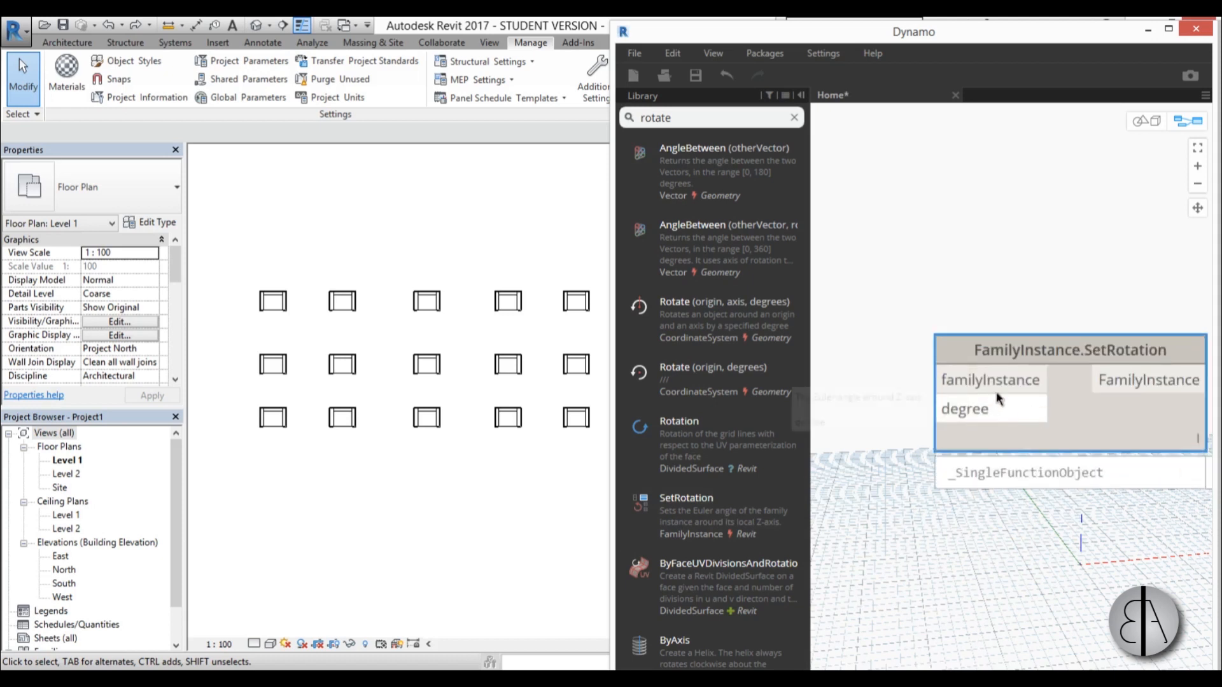
{"action": "mouse_move", "coordinate": [990, 381]}
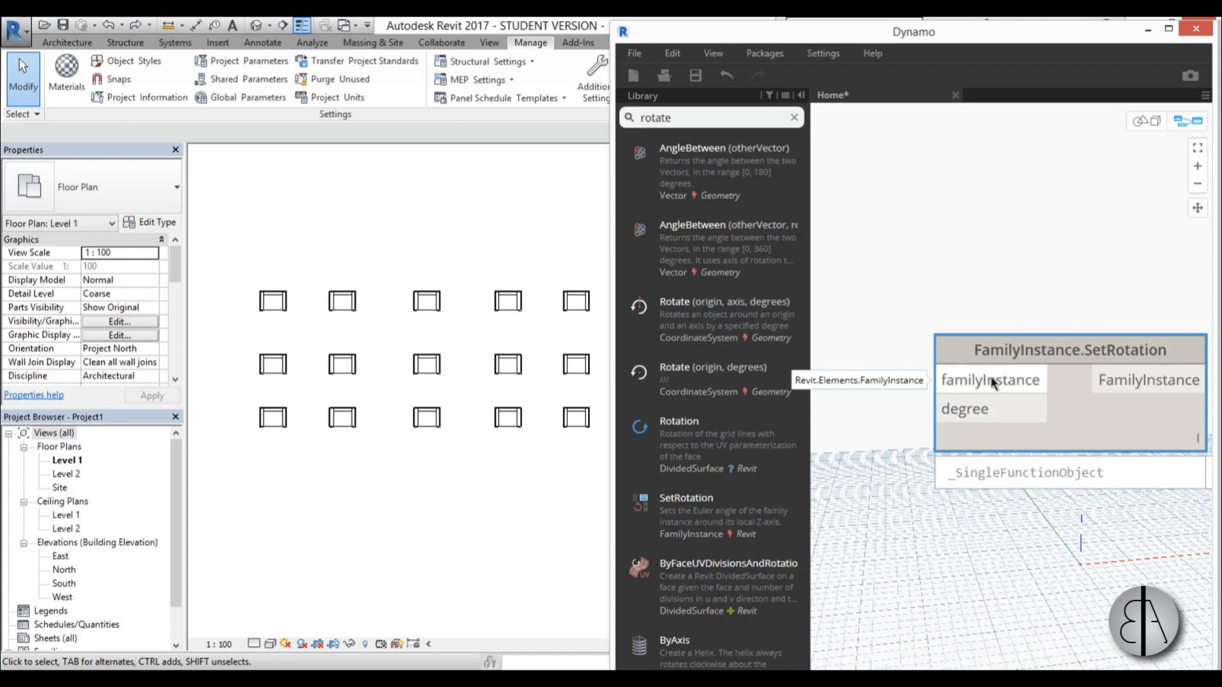
{"action": "mouse_move", "coordinate": [968, 418]}
{"action": "type", "text": "select"}
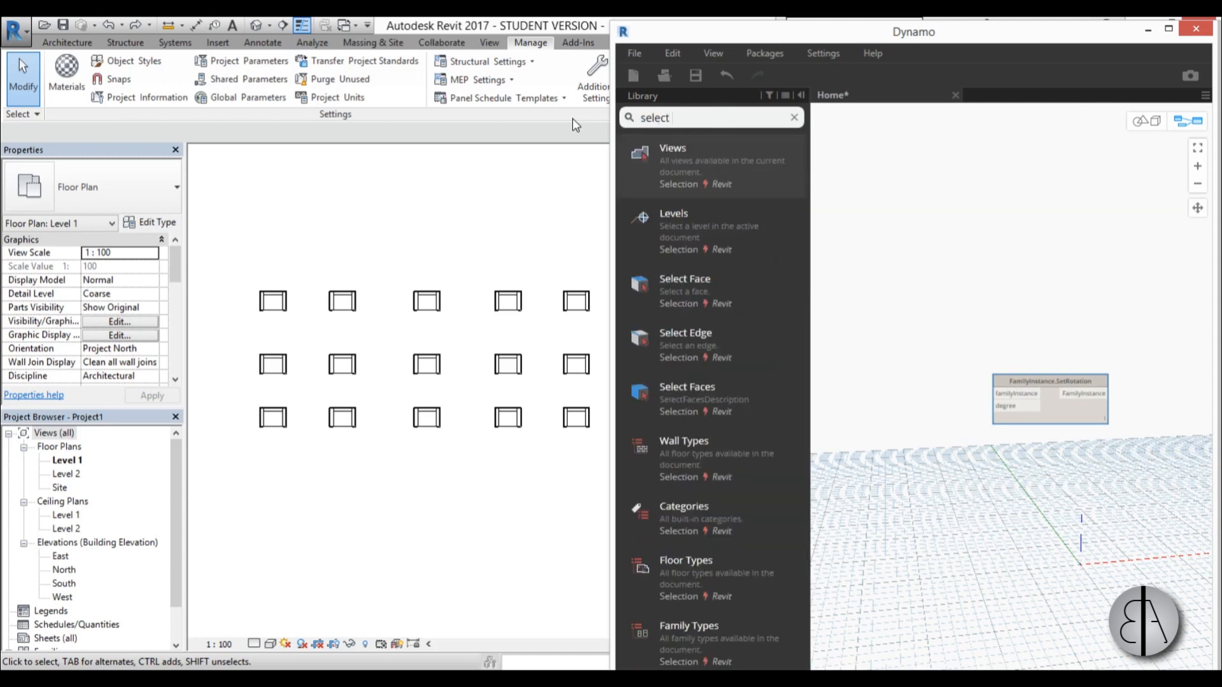
- Add Select Model Elements, pick the fifteen chairs and wire Elements to SetRotation's familyInstance
{"action": "type", "text": "modele"}
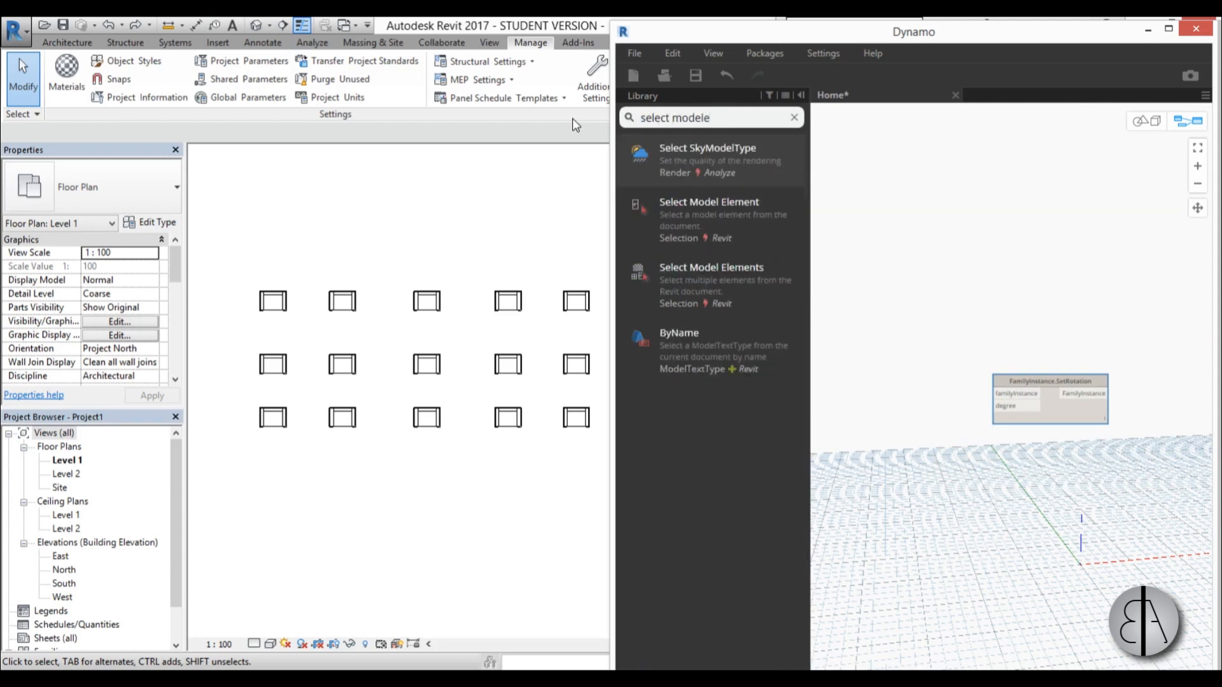
{"action": "key", "text": "BackSpace"}
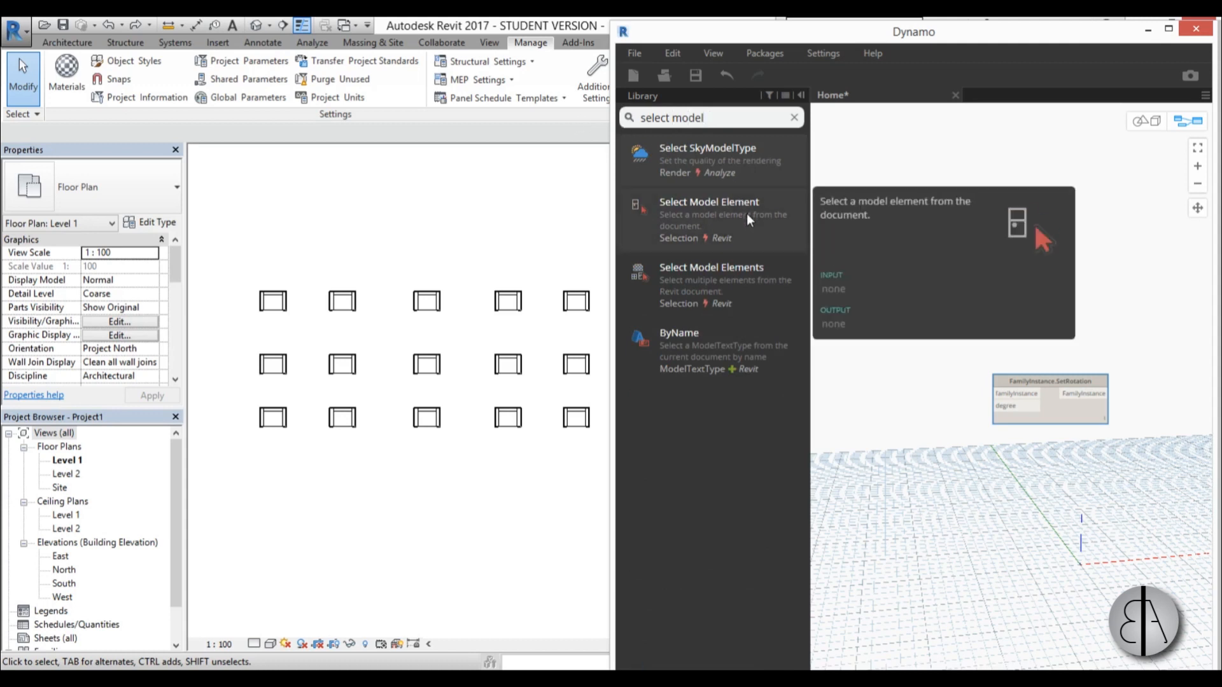
{"action": "mouse_move", "coordinate": [748, 235]}
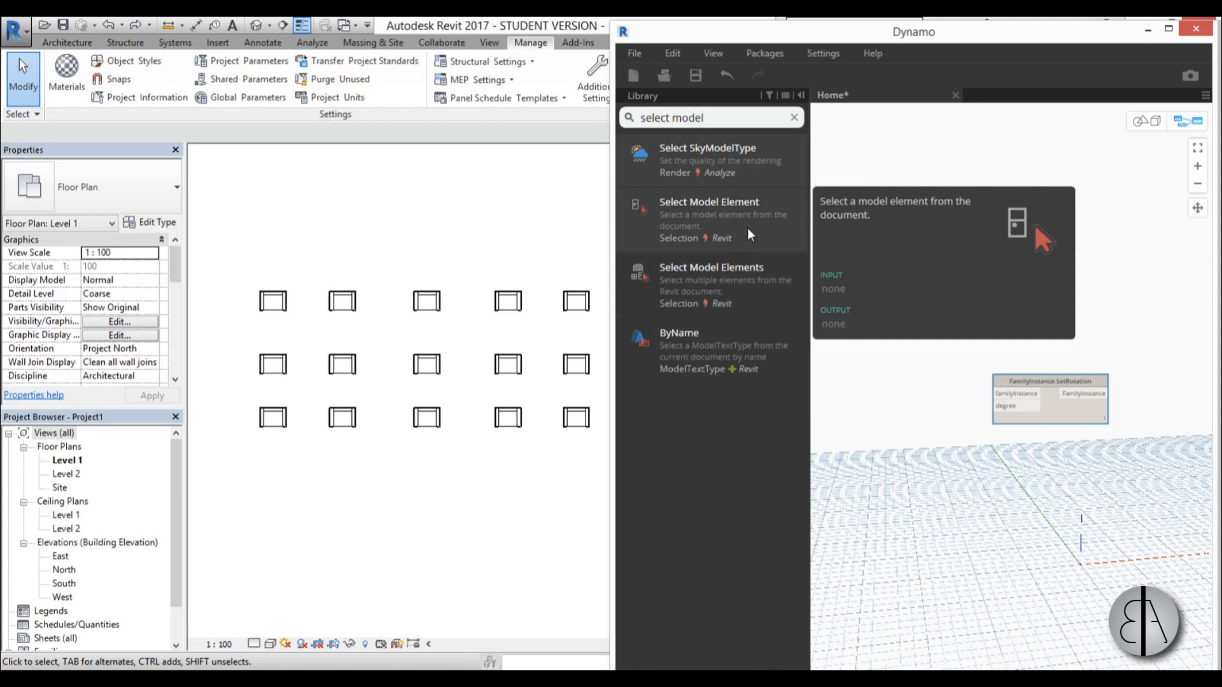
{"action": "mouse_move", "coordinate": [733, 284]}
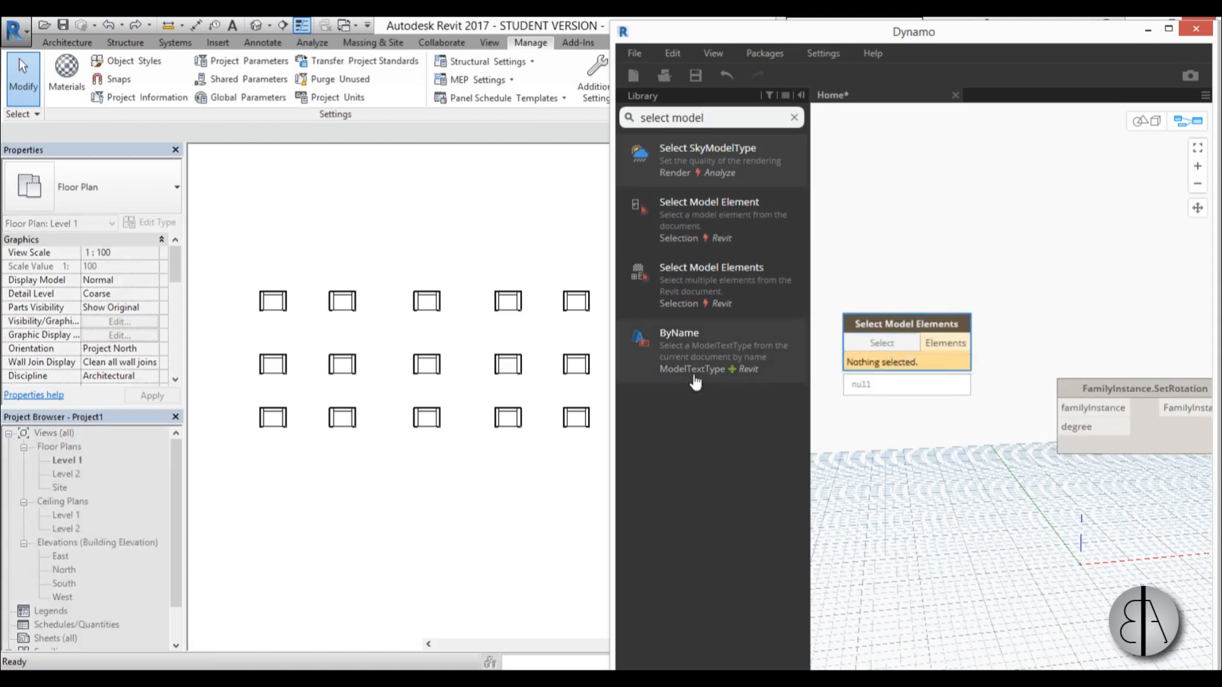
{"action": "left_click", "coordinate": [881, 342]}
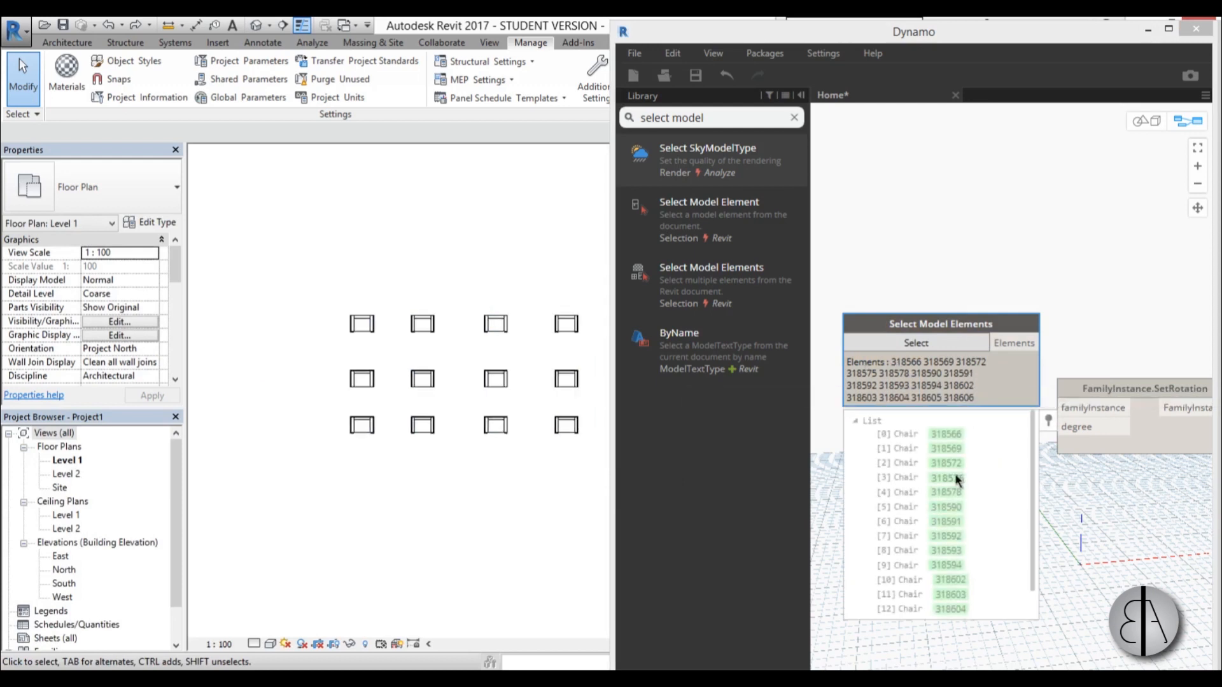
{"action": "left_click", "coordinate": [918, 477]}
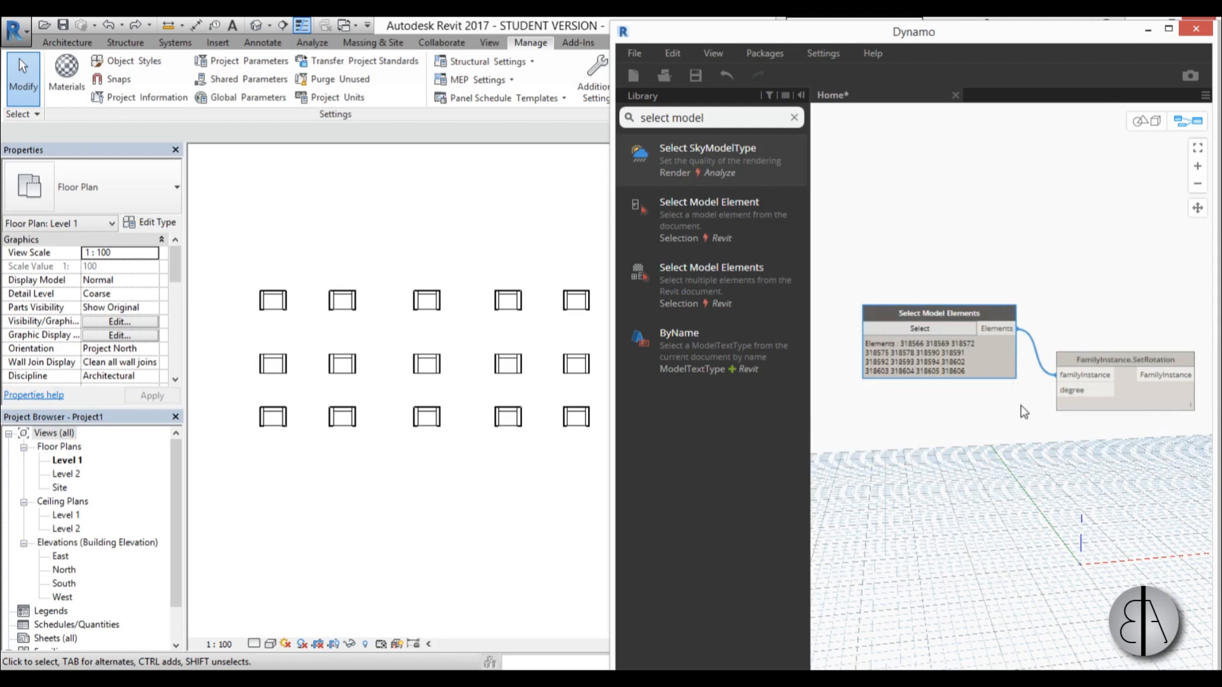
{"action": "mouse_move", "coordinate": [1074, 390]}
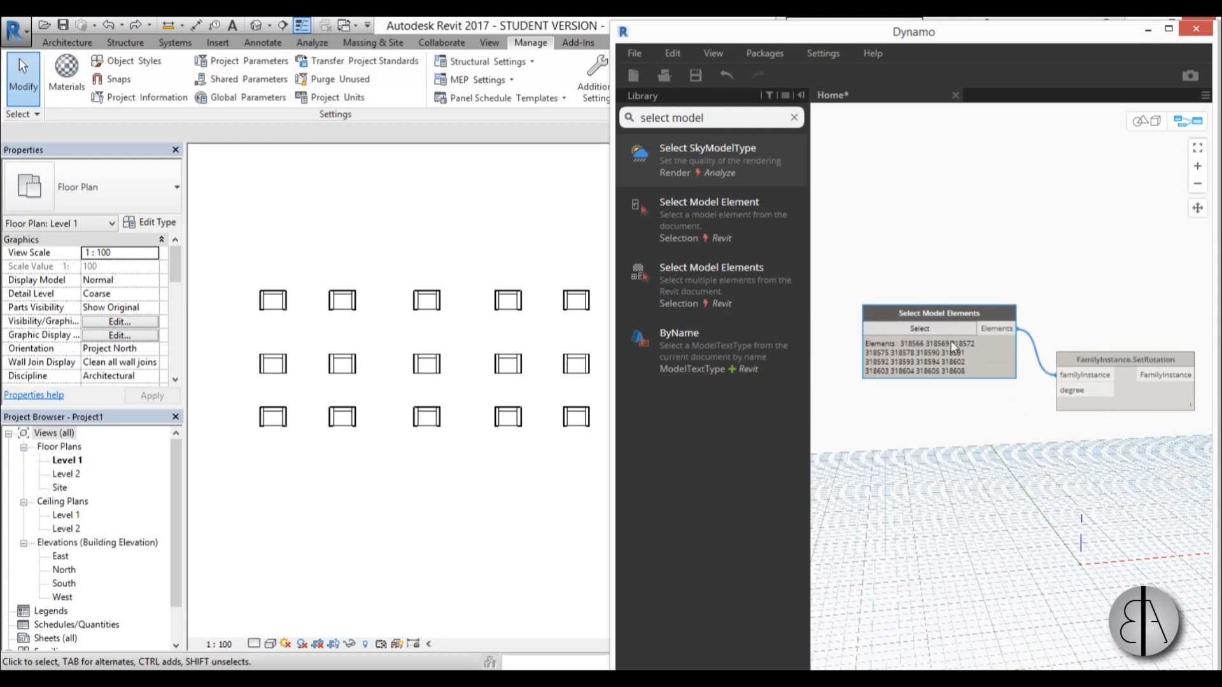
{"action": "mouse_move", "coordinate": [665, 440]}
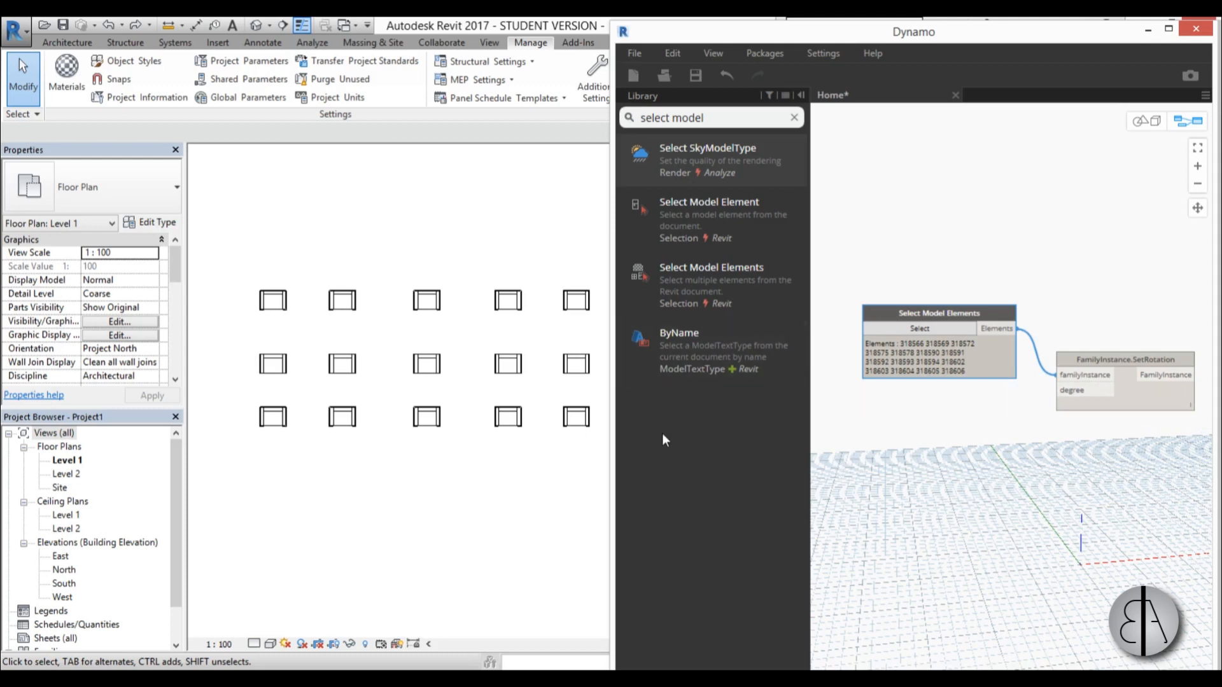
{"action": "mouse_move", "coordinate": [856, 46]}
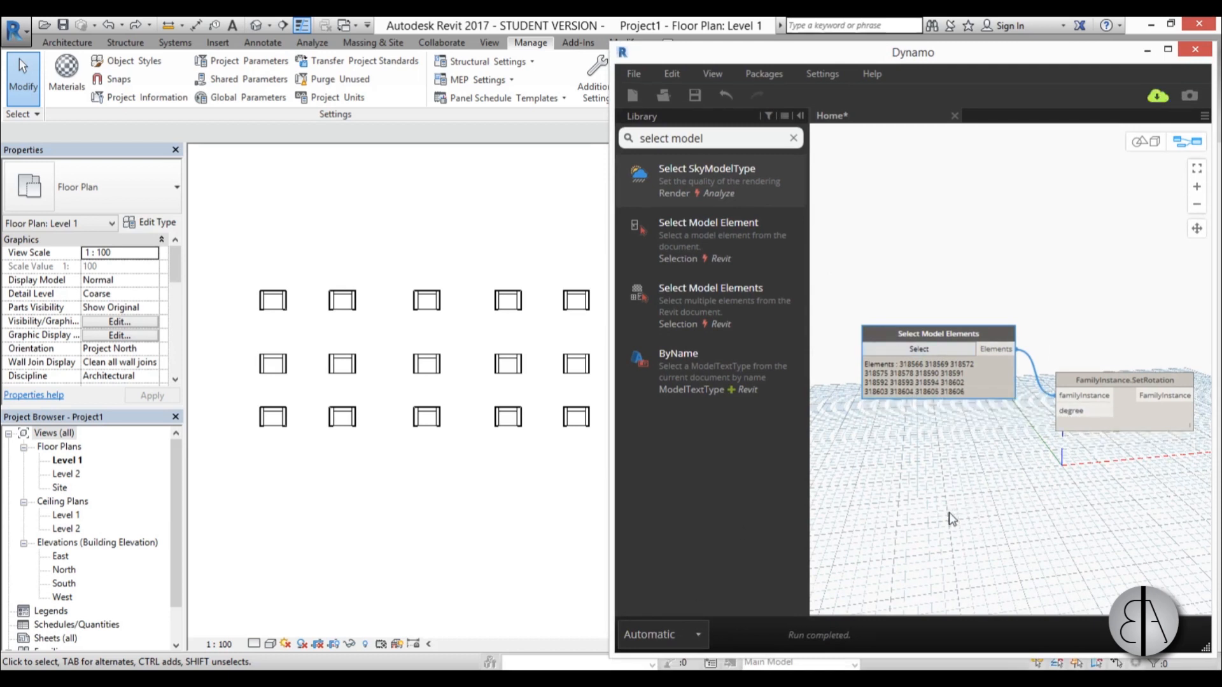
{"action": "mouse_move", "coordinate": [776, 586]}
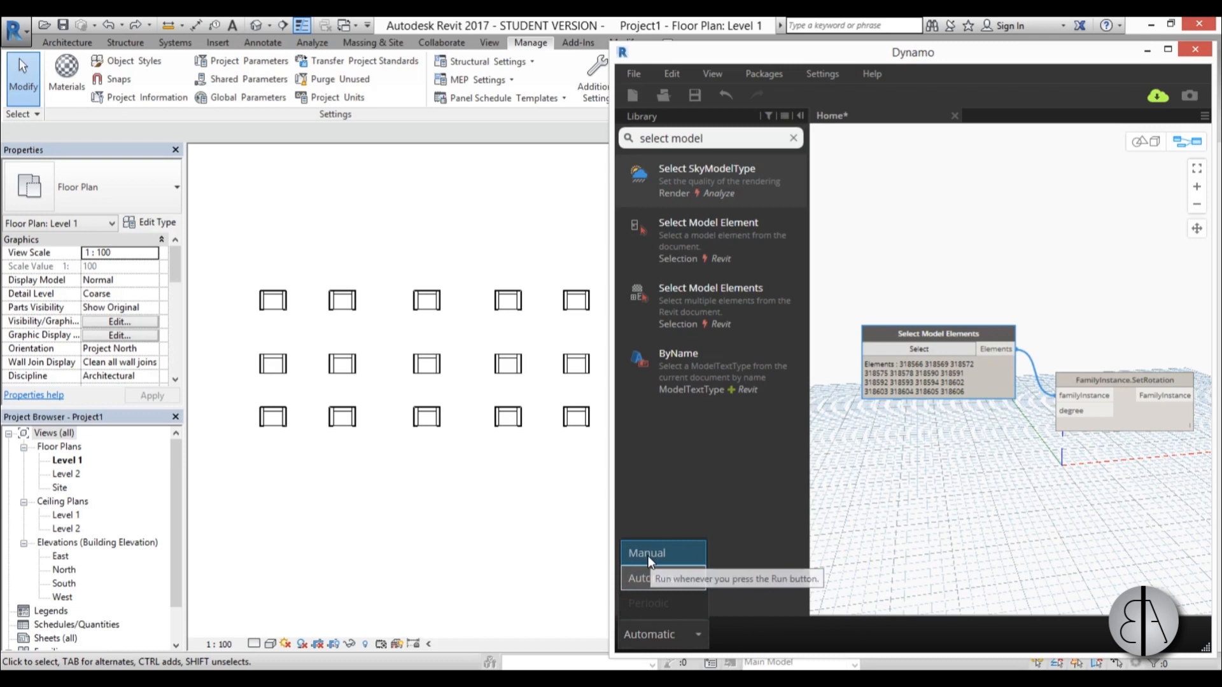
- Switch the graph's run mode from Automatic to Manual
{"action": "left_click", "coordinate": [646, 552]}
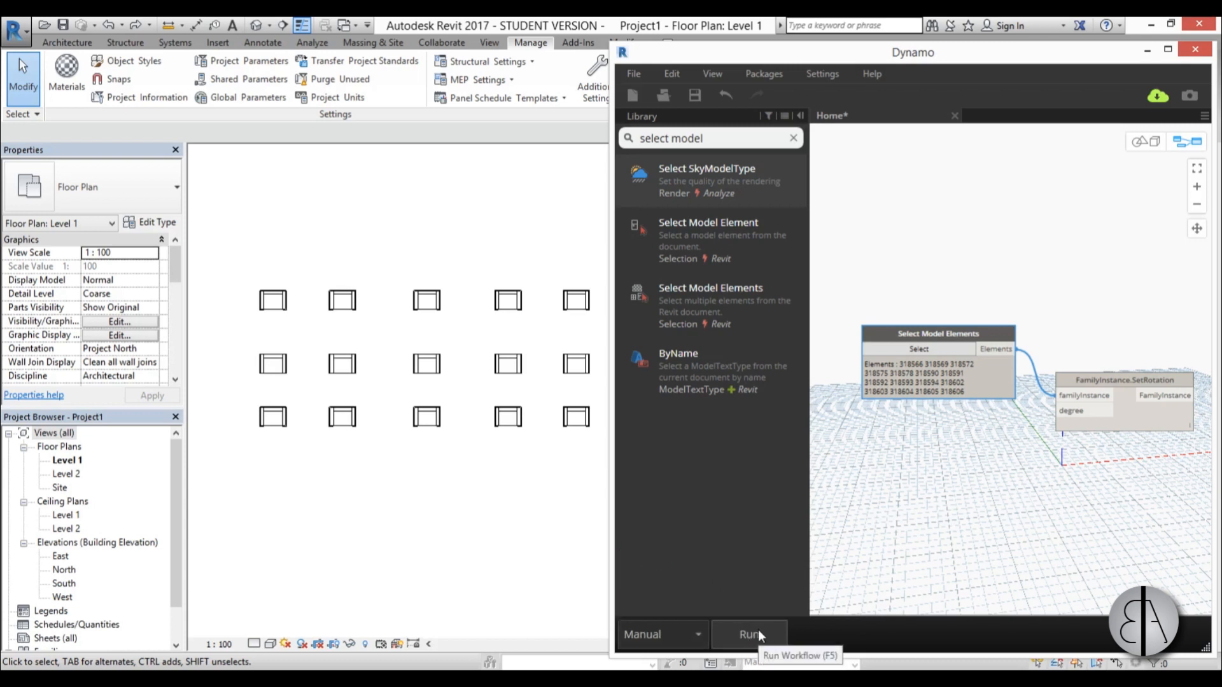
{"action": "mouse_move", "coordinate": [738, 626]}
{"action": "type", "text": "n"}
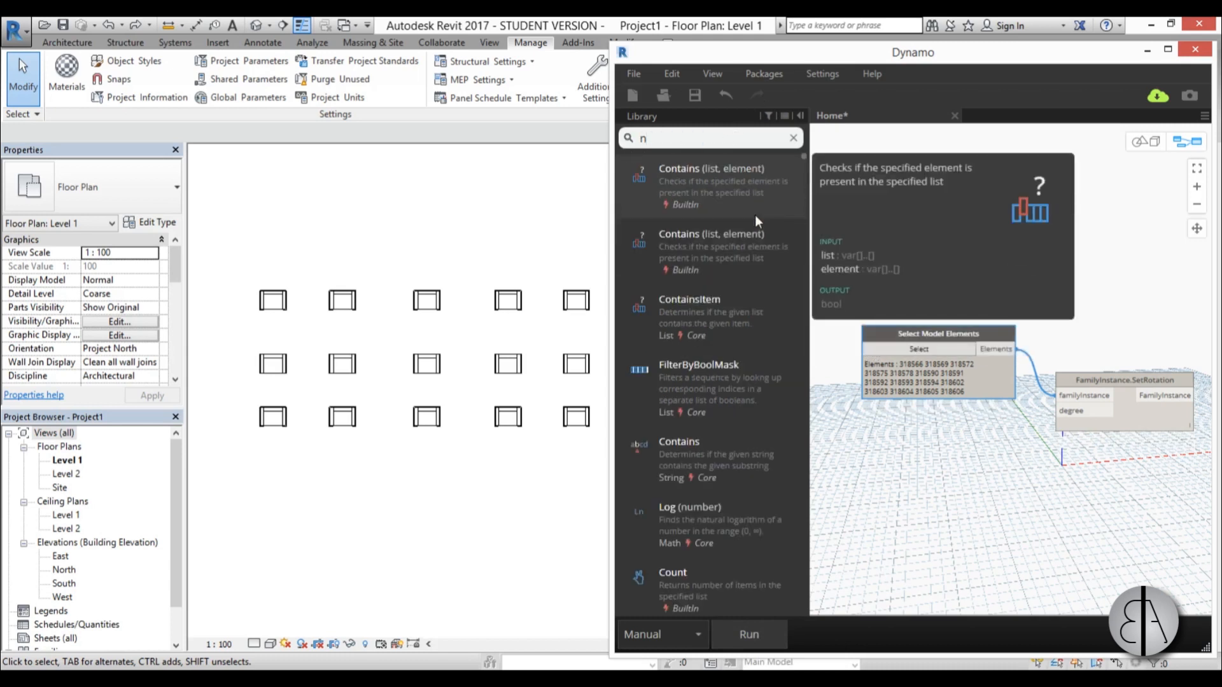
- Add a Number Slider and set its maximum to 360 and step to 10
{"action": "type", "text": "umer"}
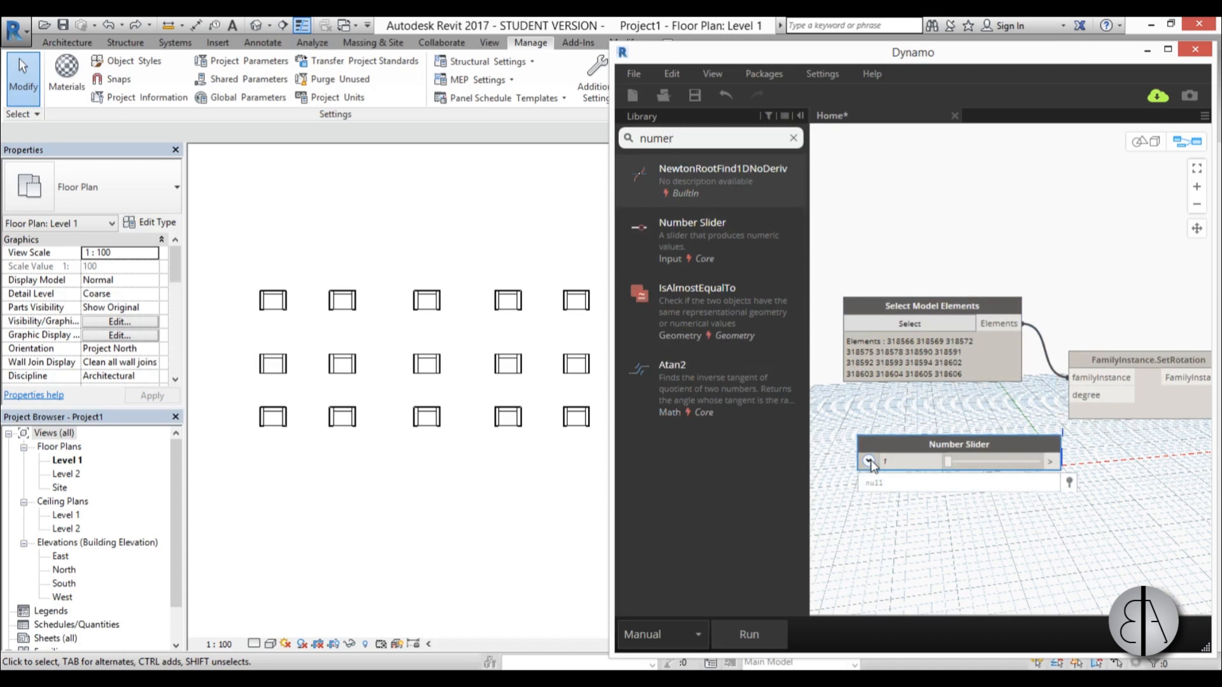
{"action": "left_click", "coordinate": [868, 460]}
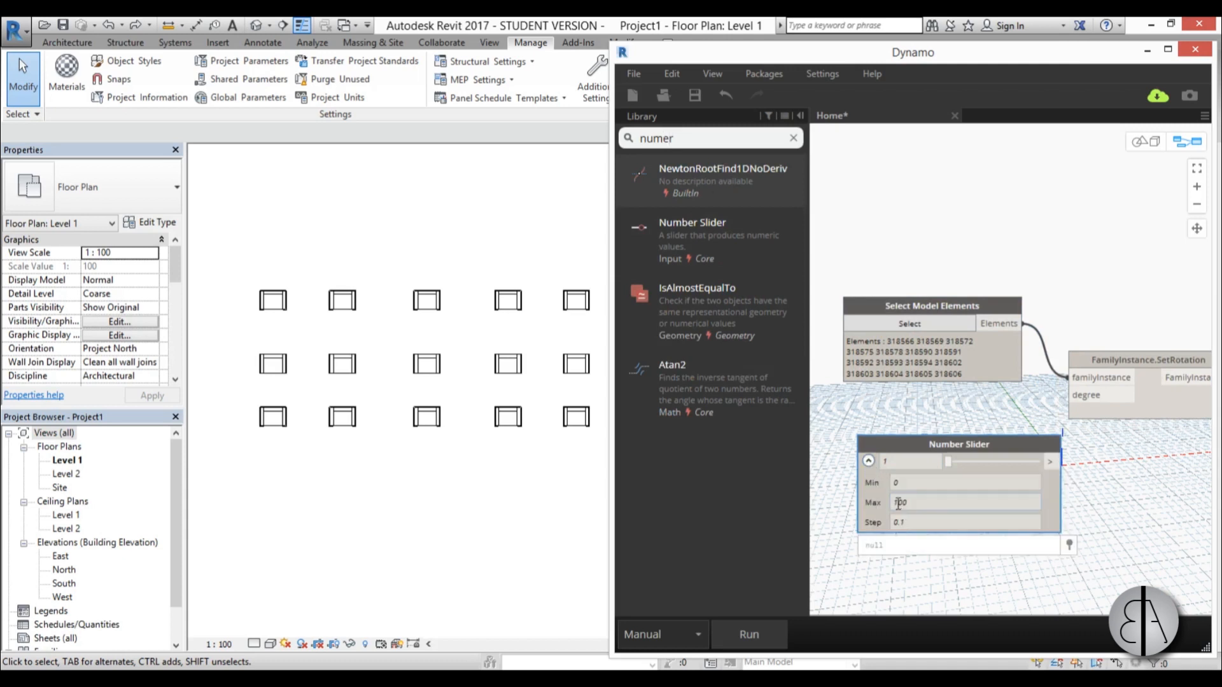
{"action": "left_click", "coordinate": [962, 482]}
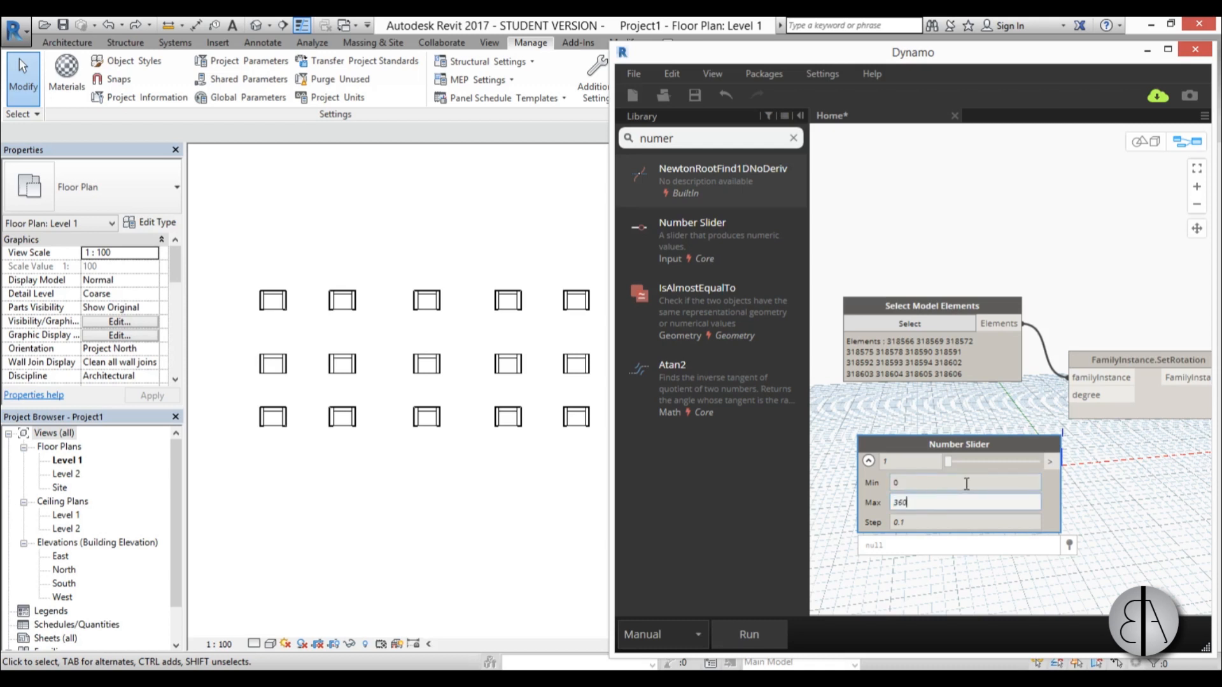
{"action": "left_click", "coordinate": [963, 522]}
{"action": "type", "text": "10"}
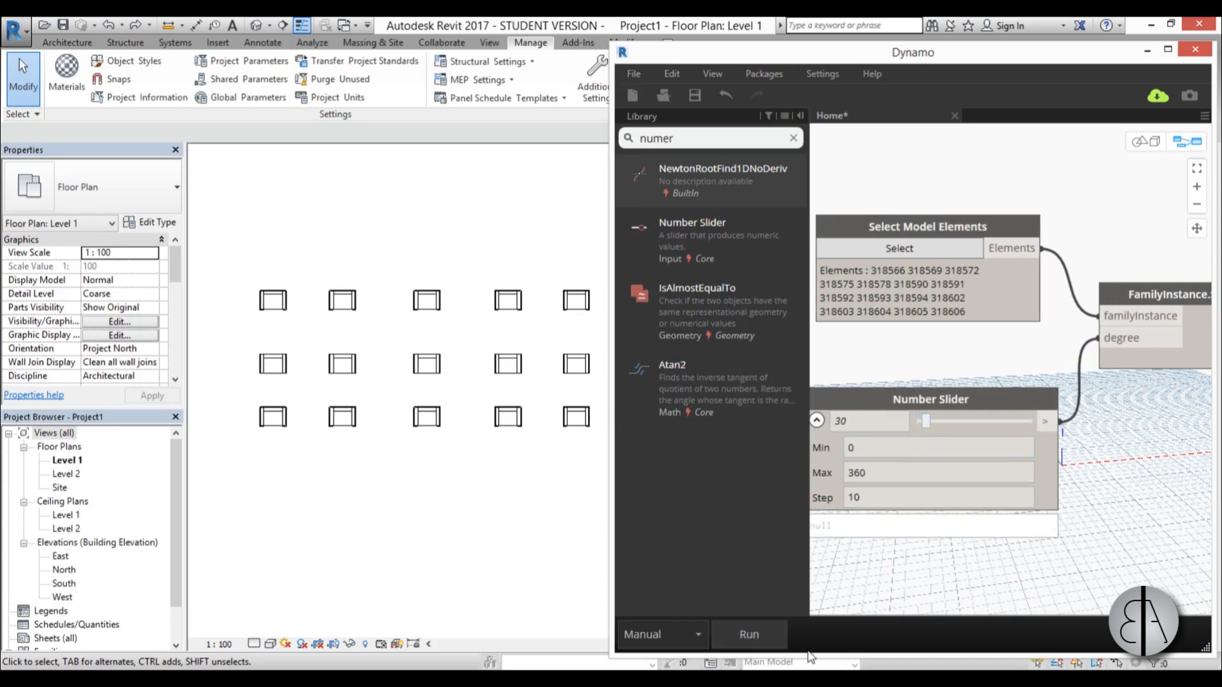
{"action": "mouse_move", "coordinate": [749, 634]}
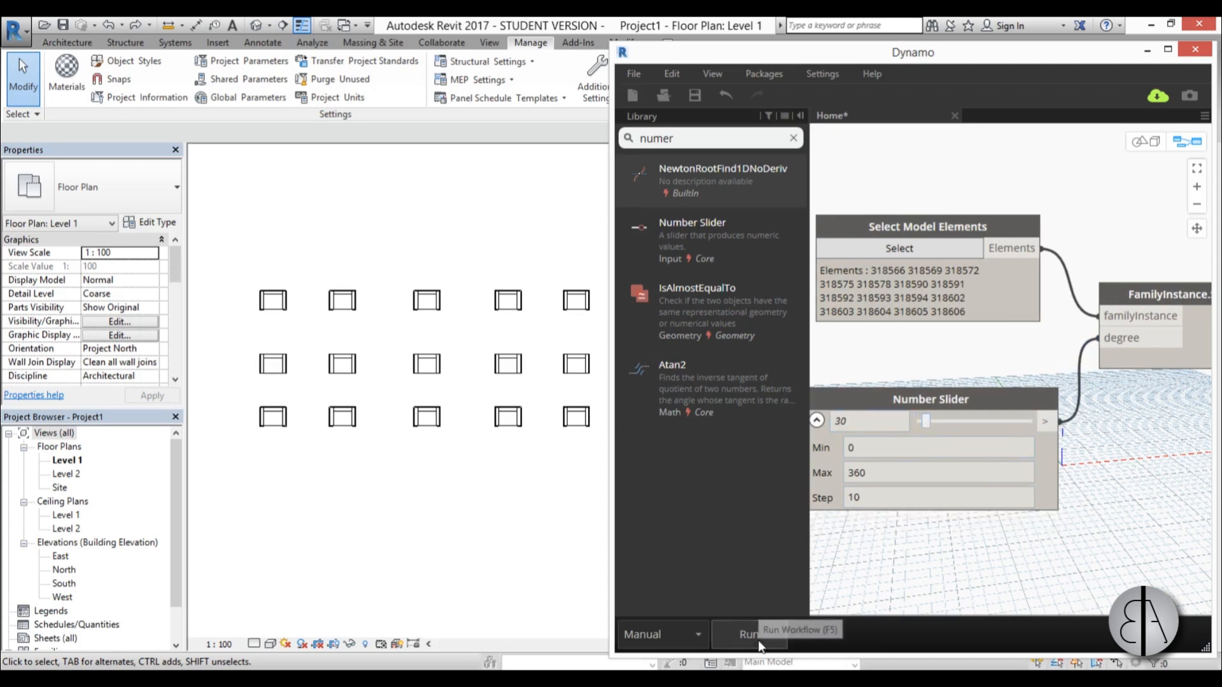
- Run the graph to rotate the chairs, then move the slider to 250
{"action": "left_click", "coordinate": [747, 633]}
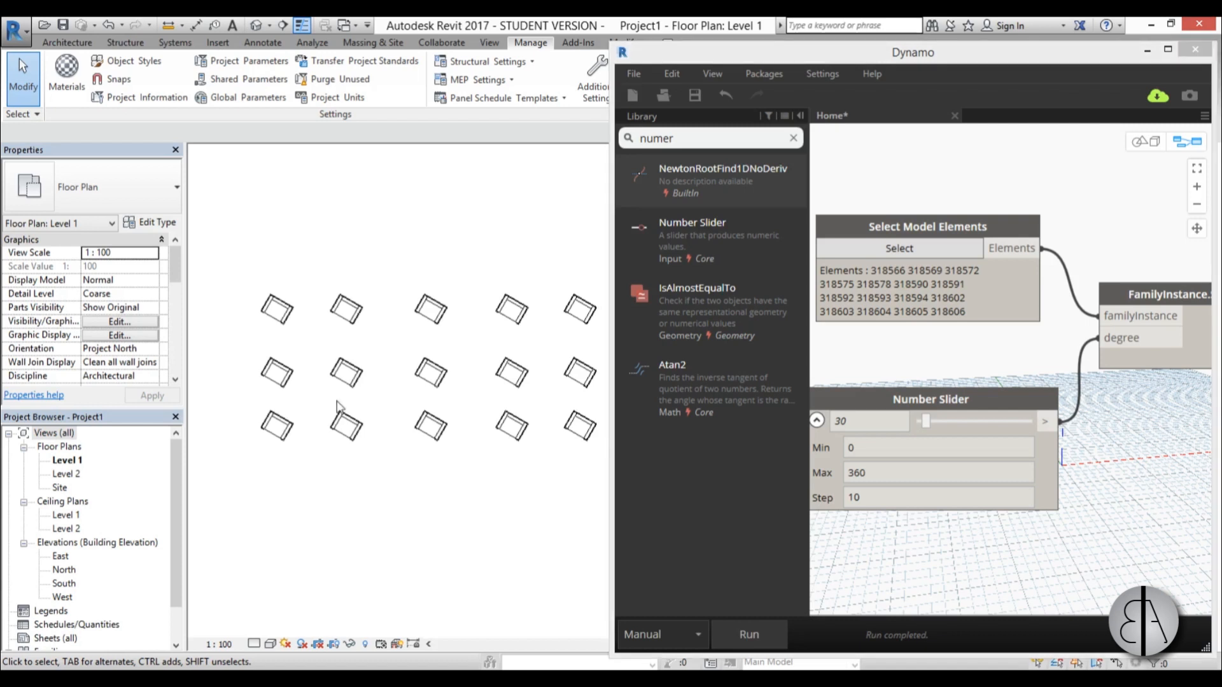
{"action": "left_click", "coordinate": [324, 367]}
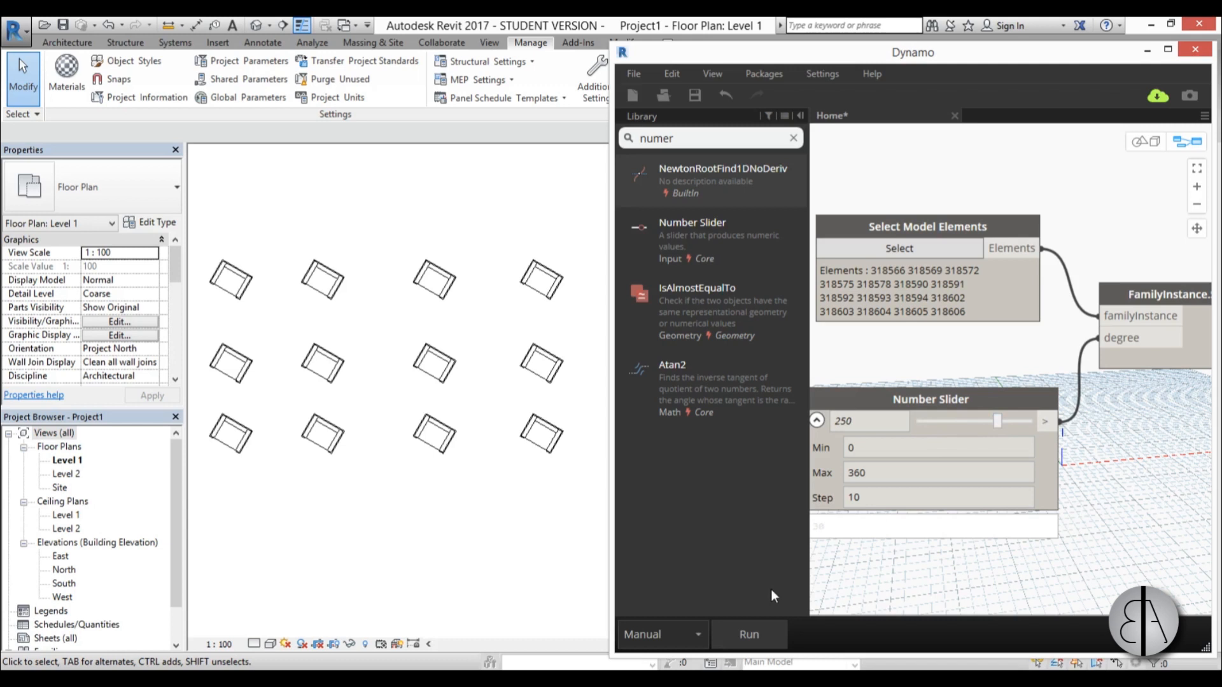
- Run the graph with the slider at 70 and pick one rotated chair in the plan
{"action": "left_click", "coordinate": [747, 634]}
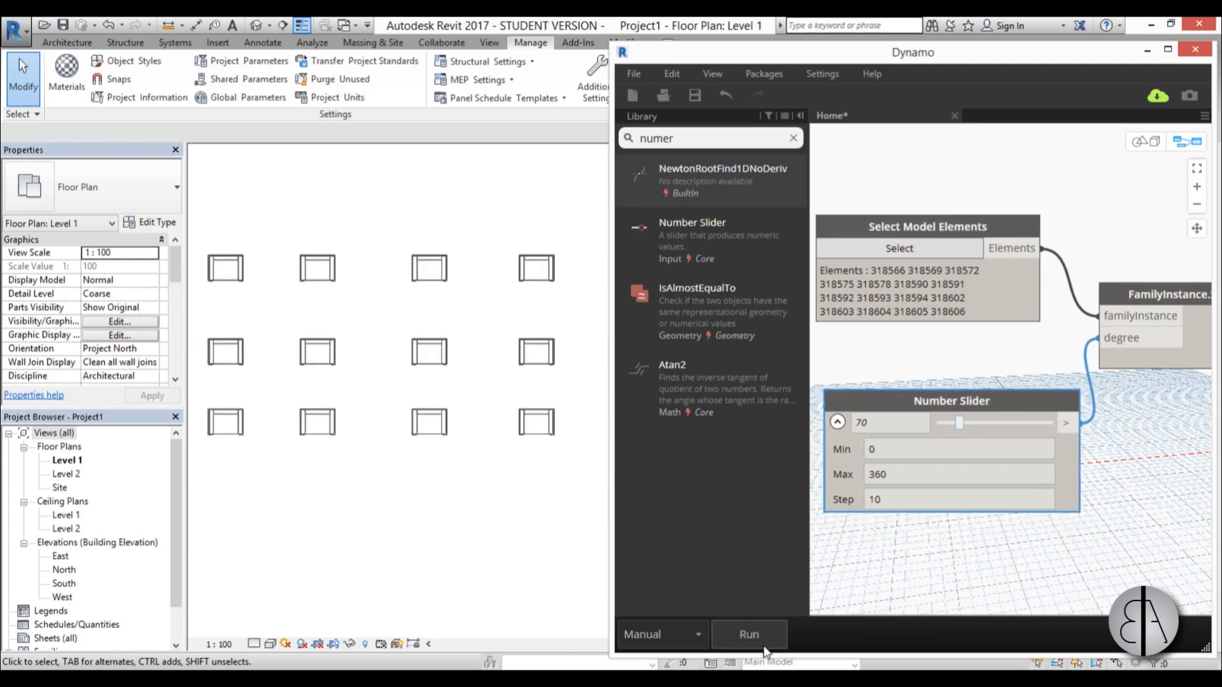
{"action": "left_click", "coordinate": [747, 634]}
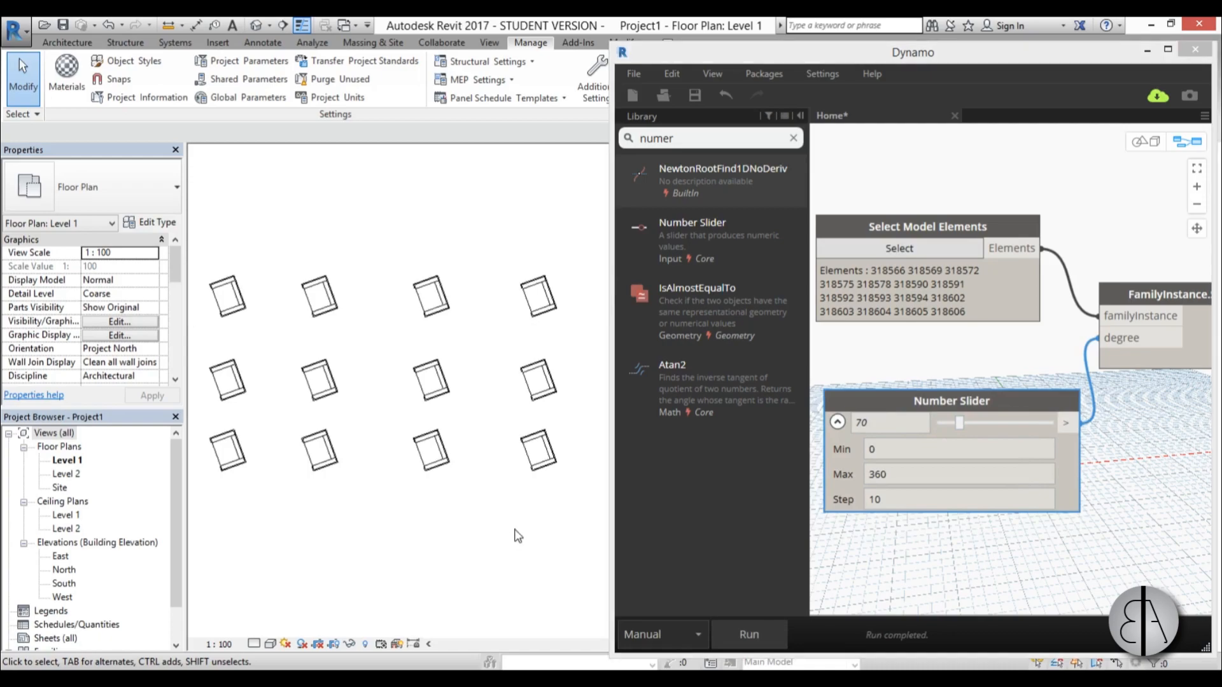
{"action": "left_click", "coordinate": [543, 380]}
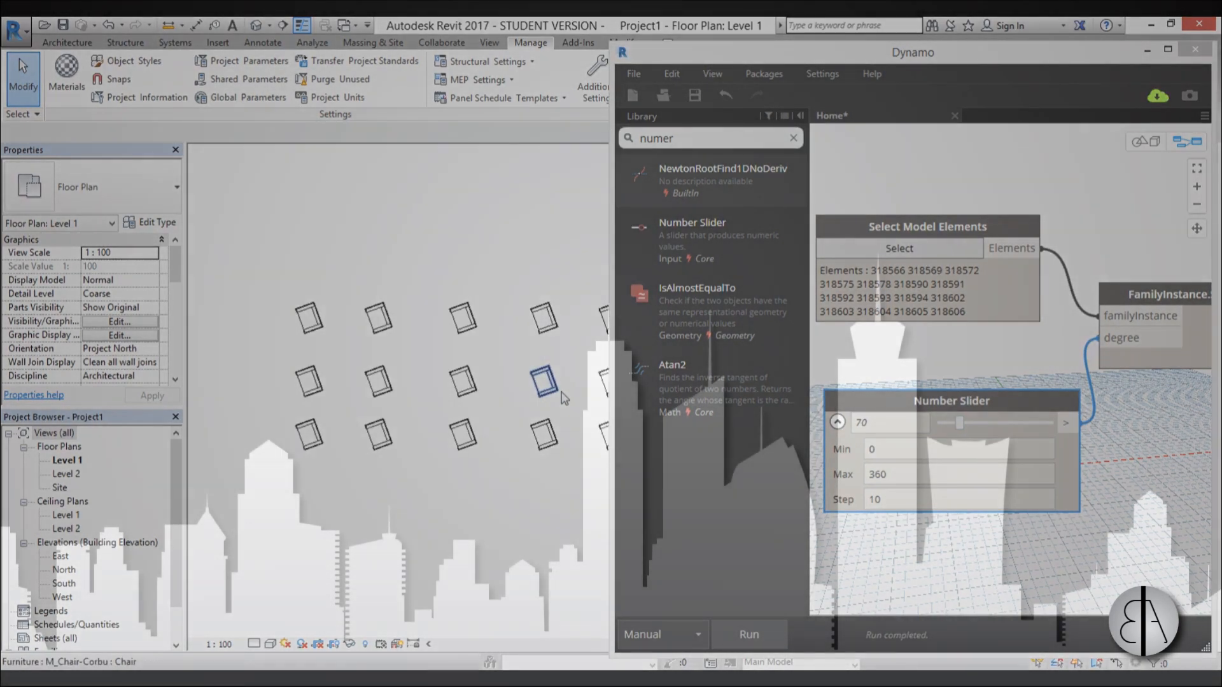